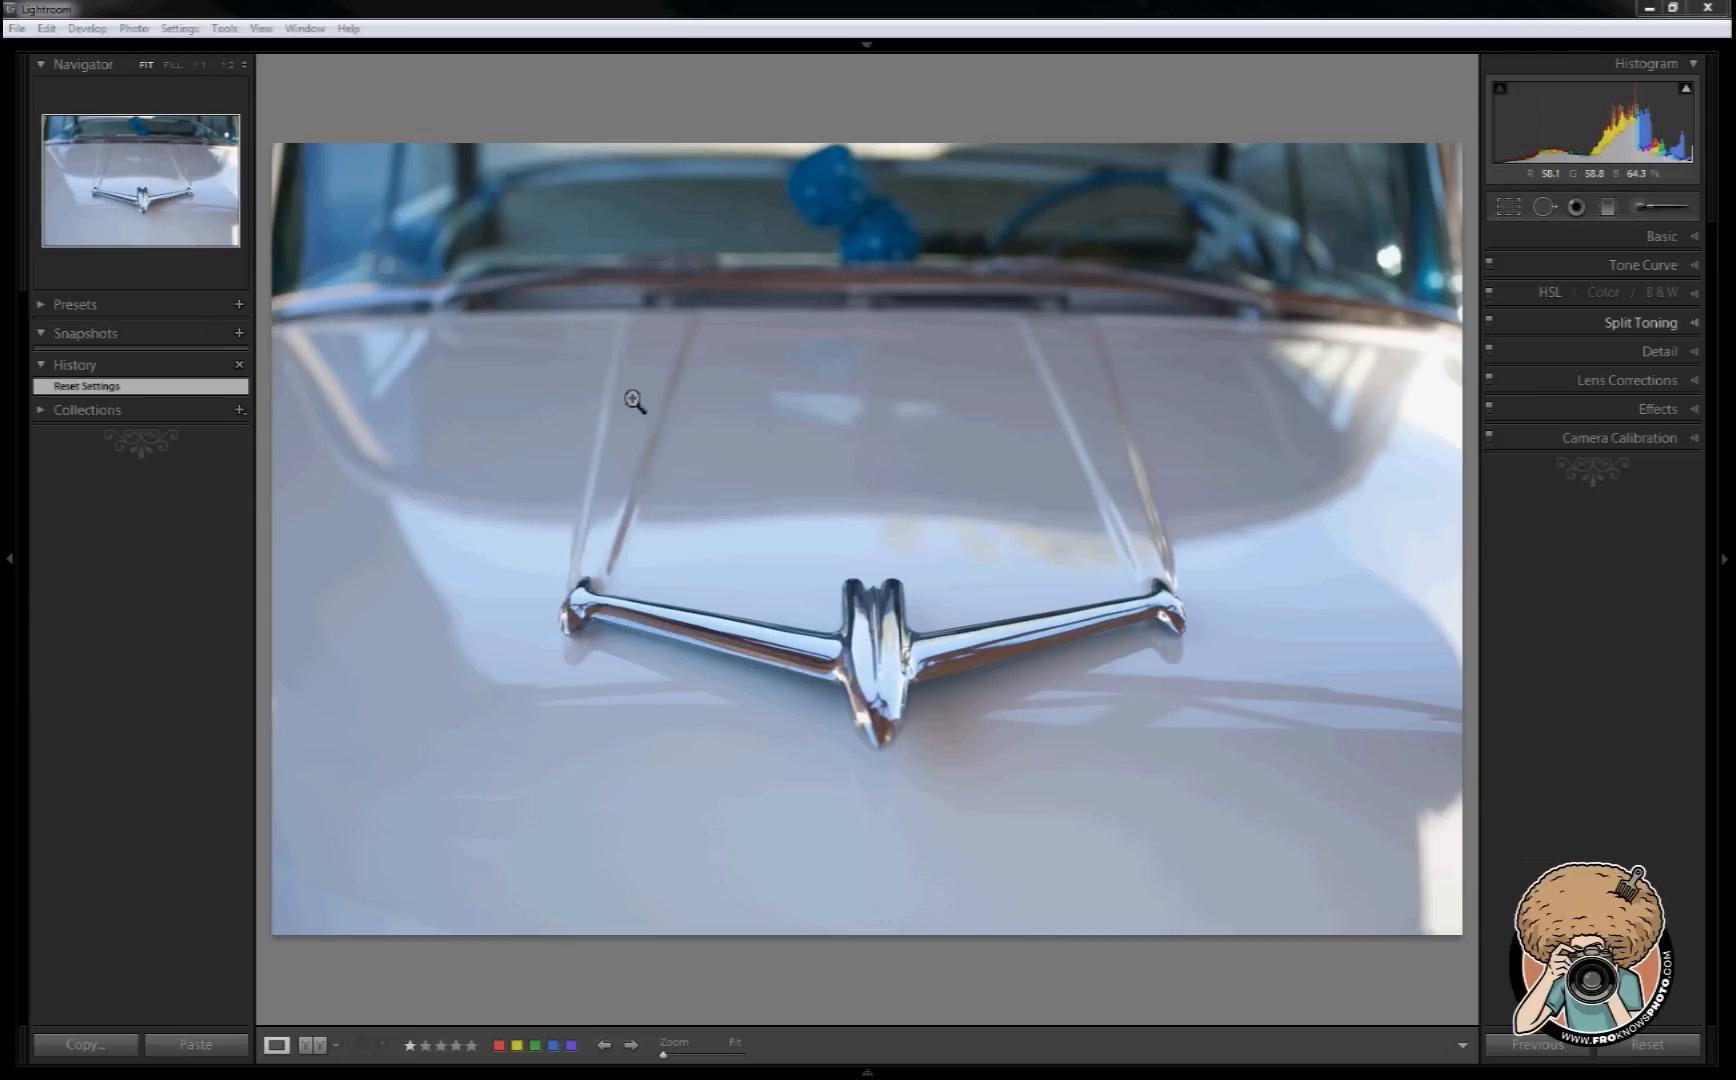
mouse_move(1070, 362)
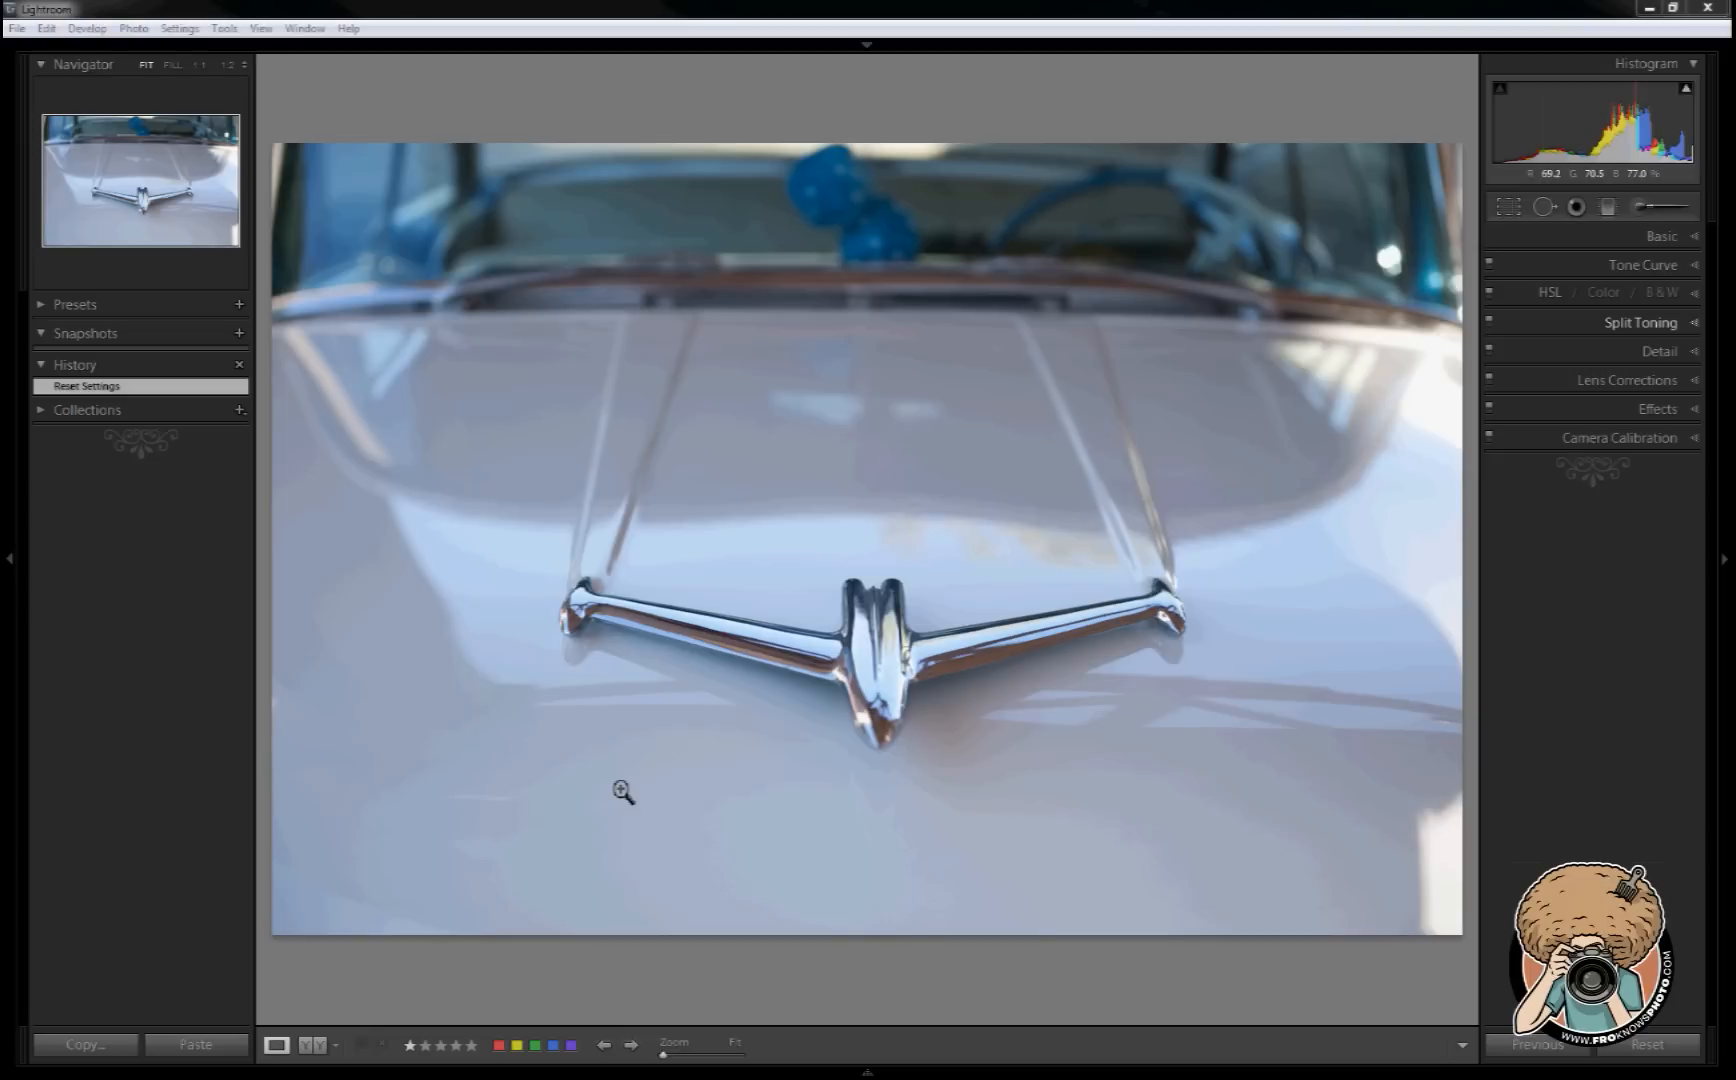
mouse_move(756, 784)
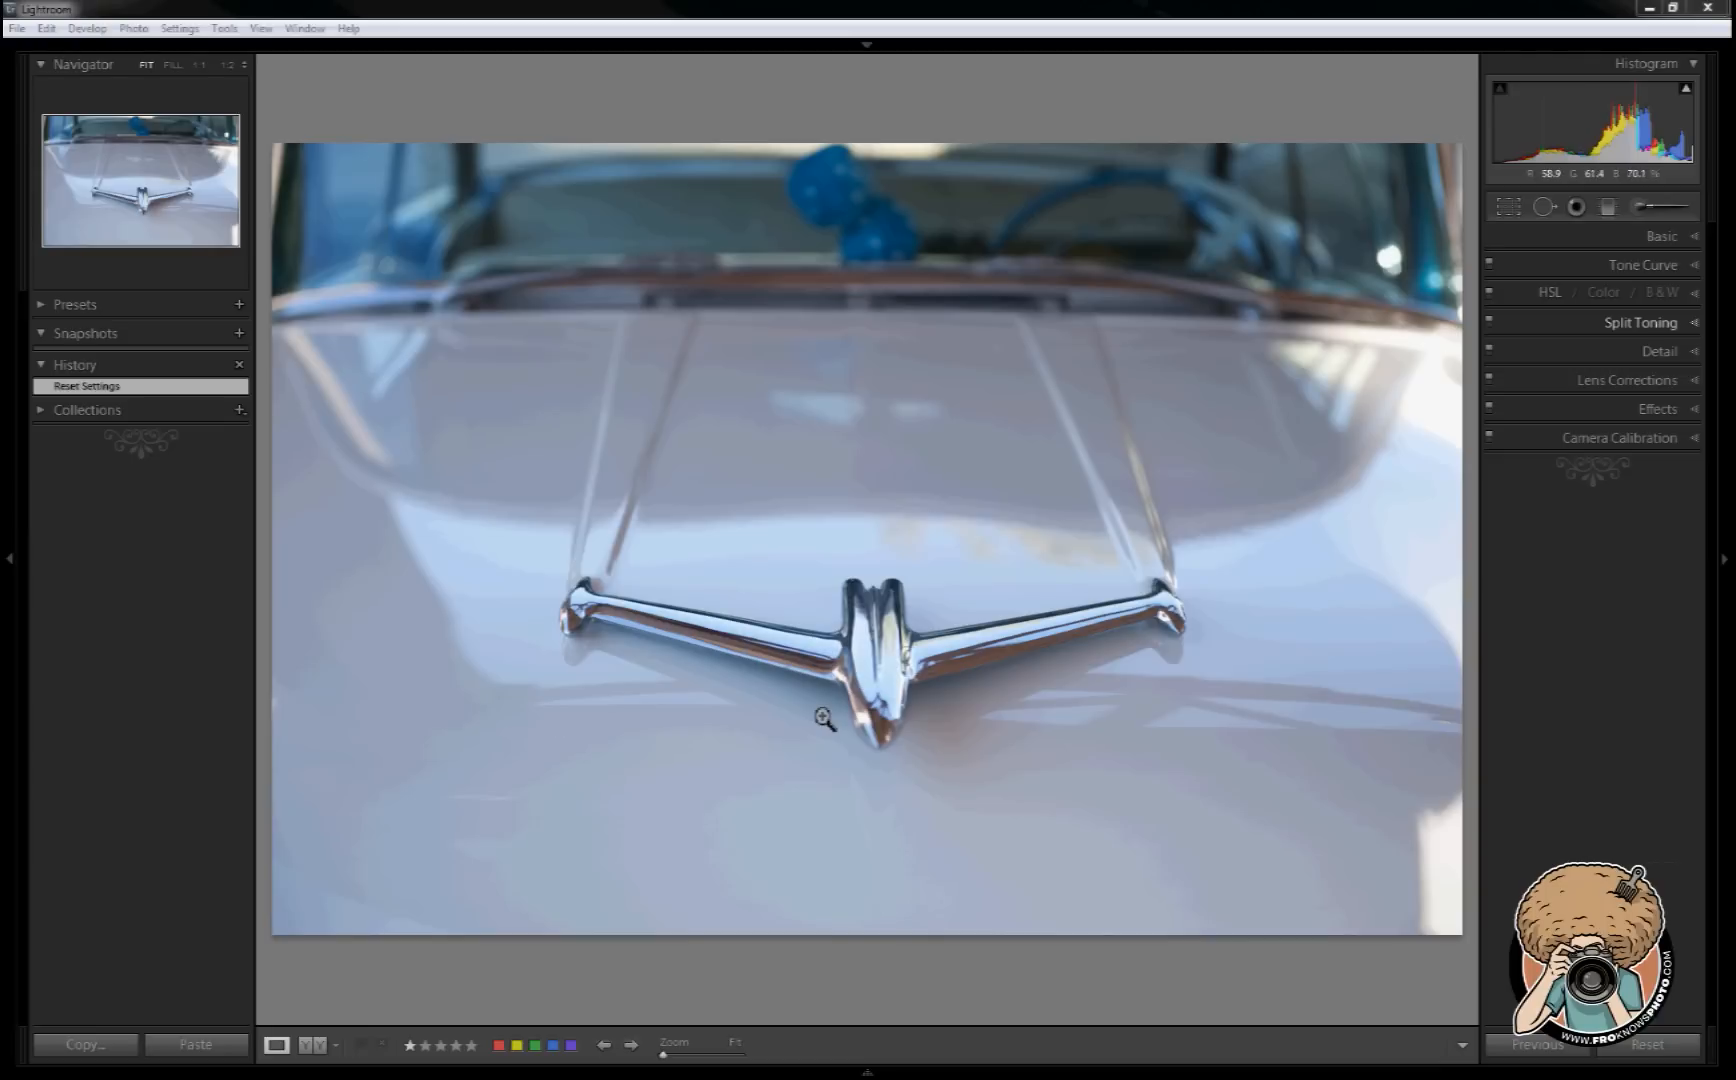
mouse_move(846, 706)
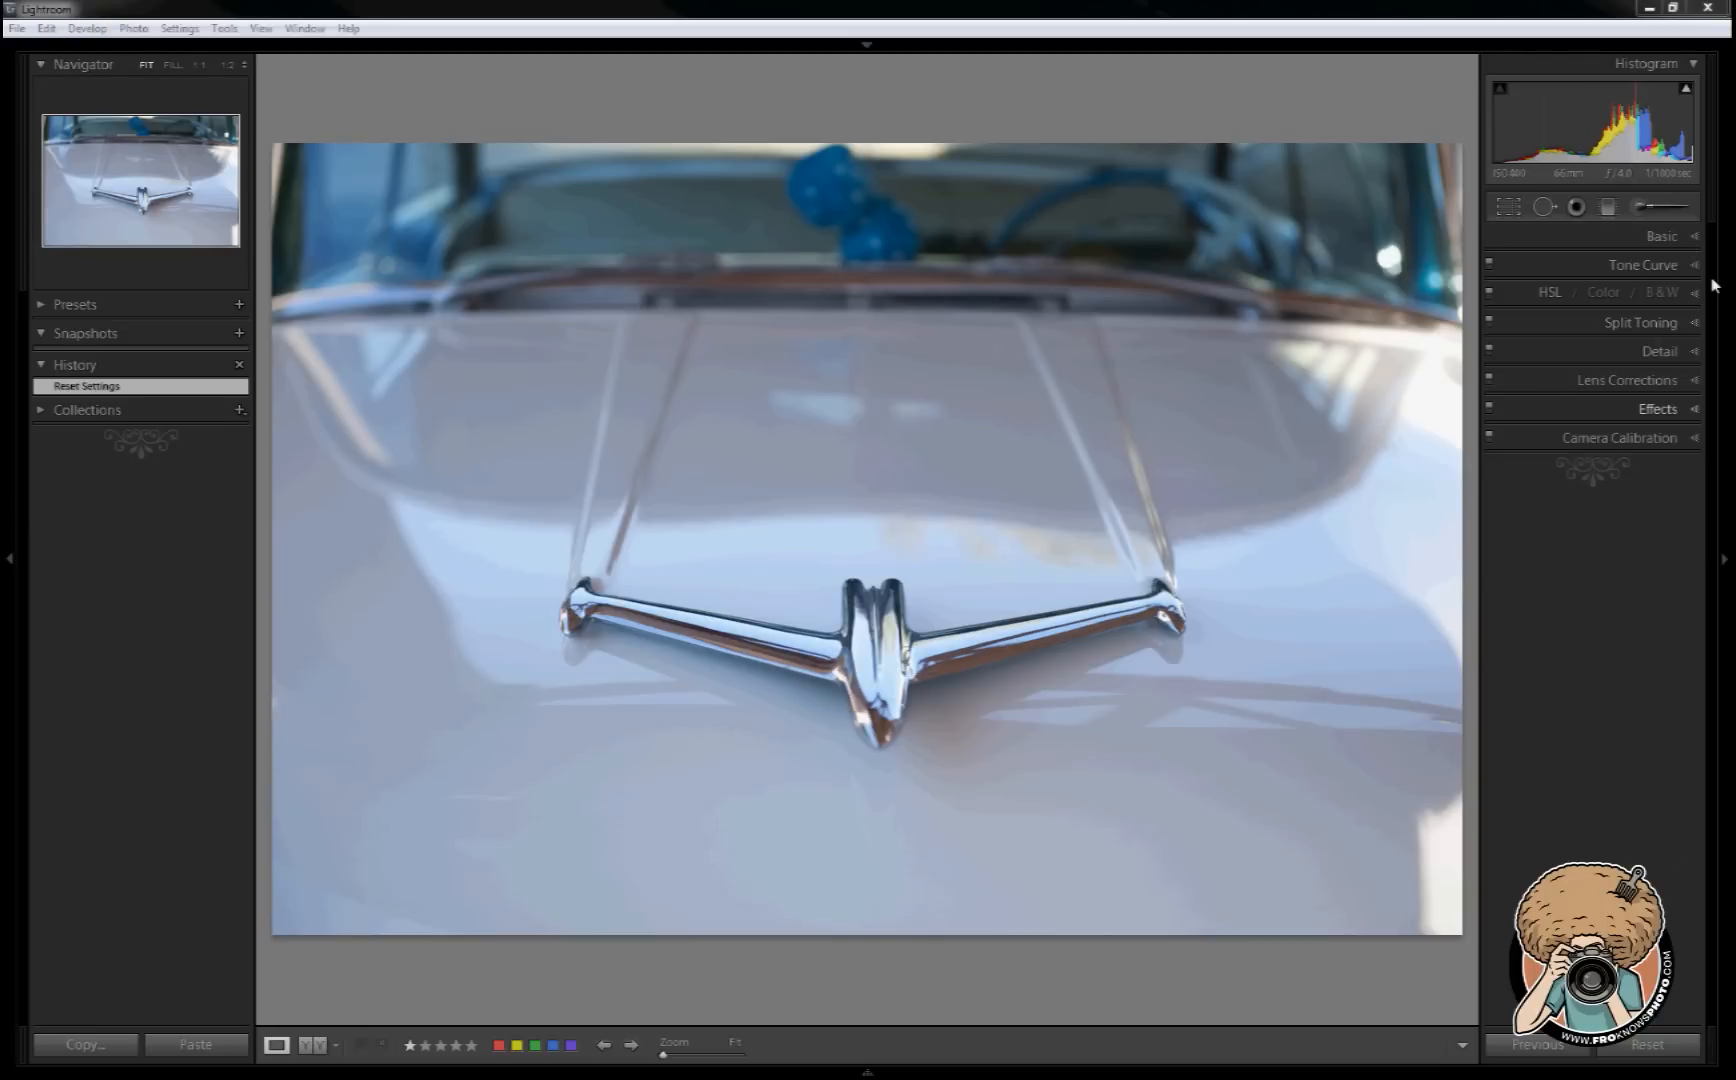
- In Basic, set Exposure +1.61, Blacks 46 and Clarity +40 for a bright, crisp ornament
click(1660, 236)
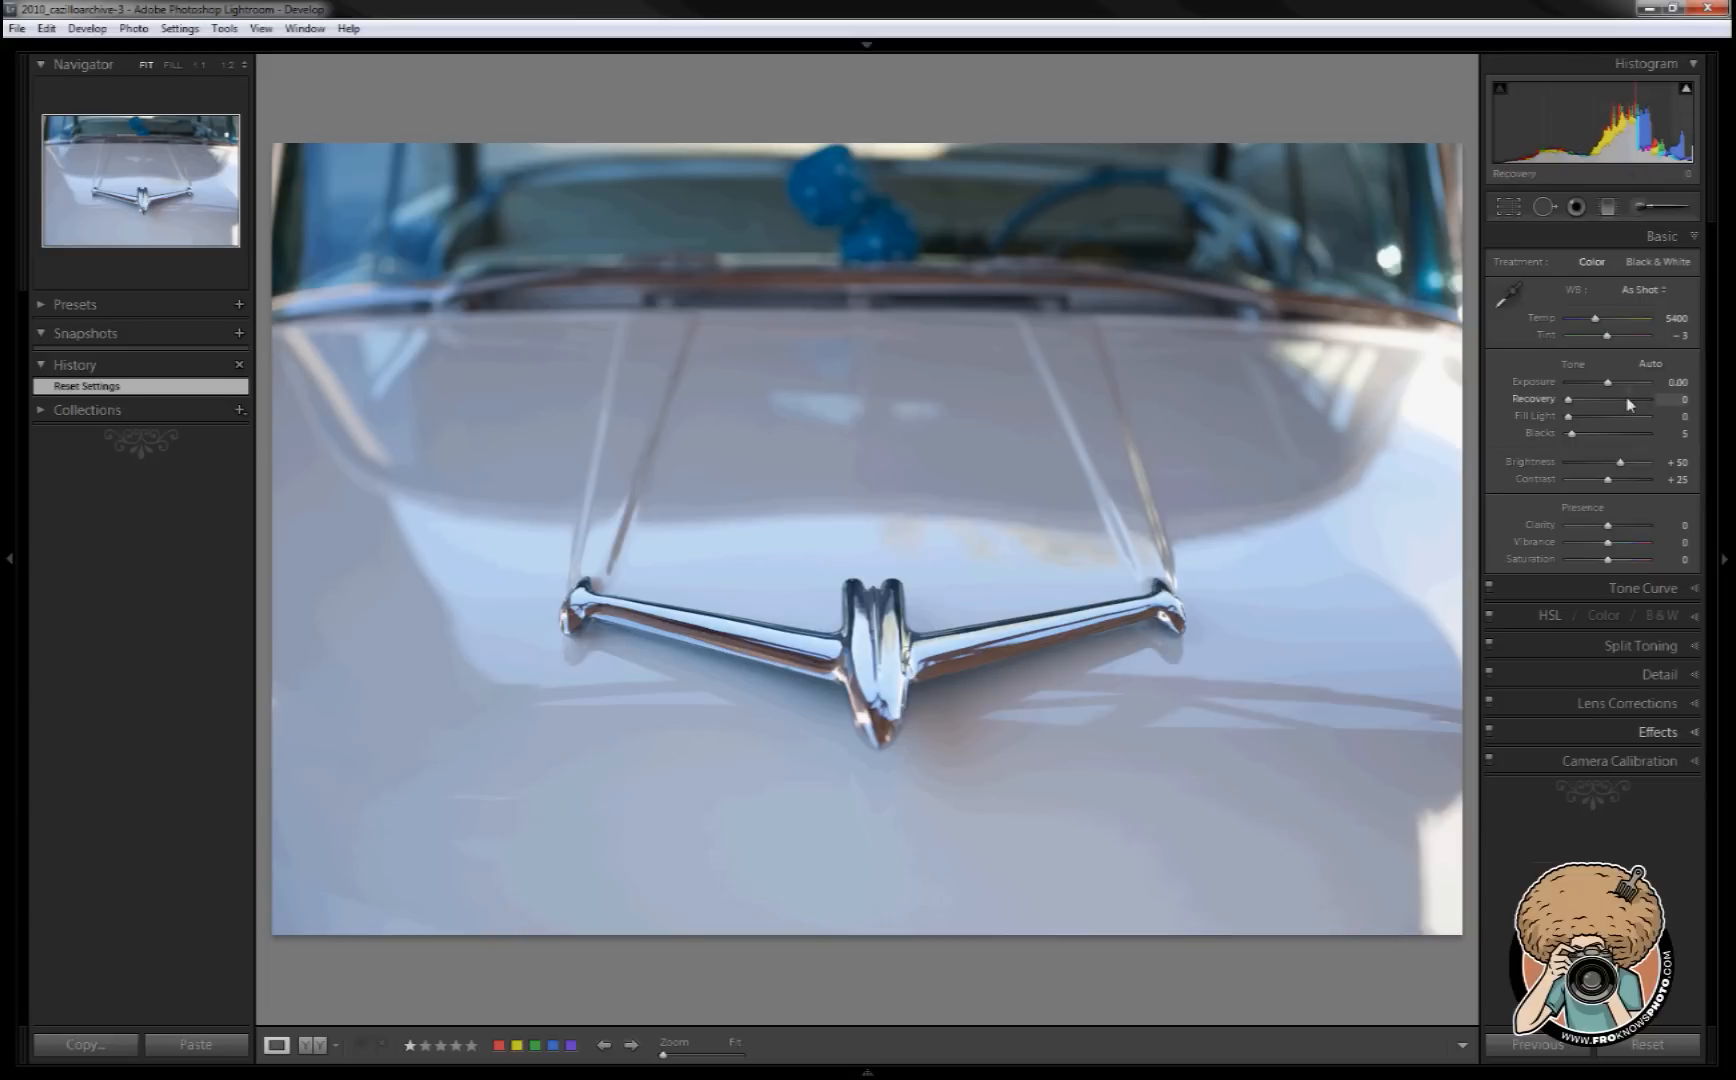
drag(1594, 382, 1634, 382)
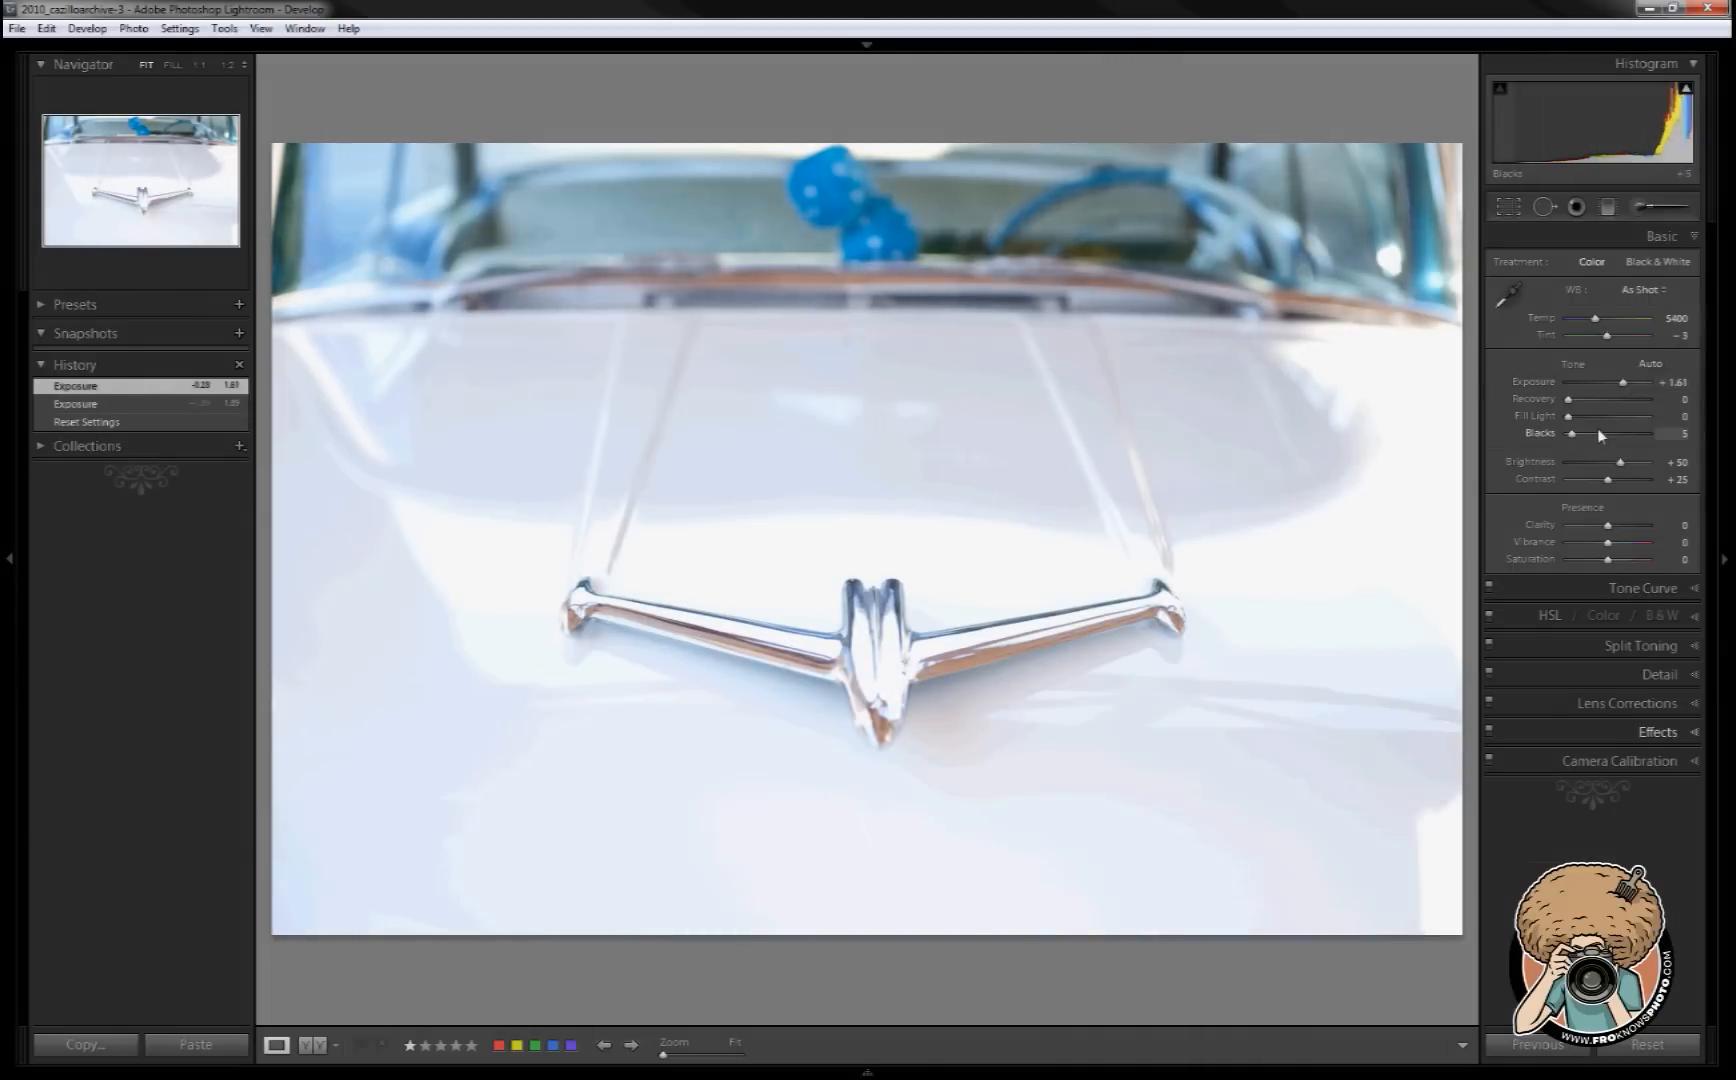
drag(1602, 434, 1634, 434)
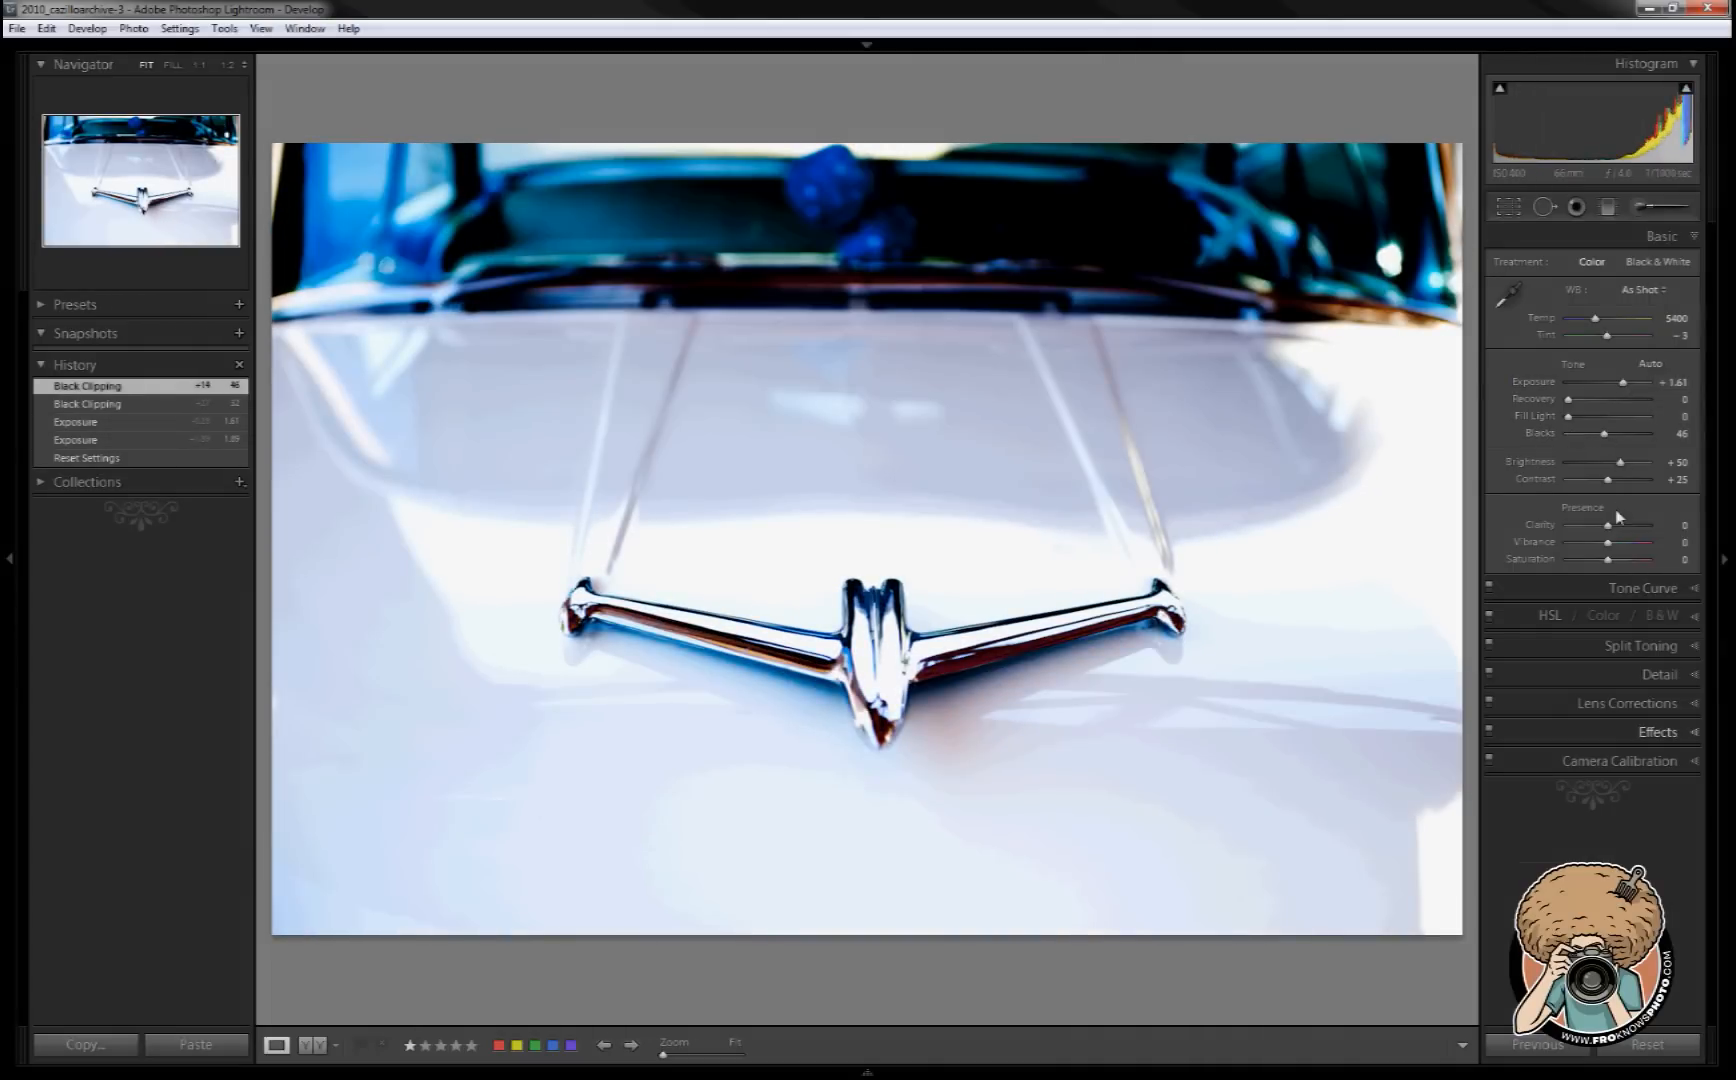
drag(1616, 526, 1580, 526)
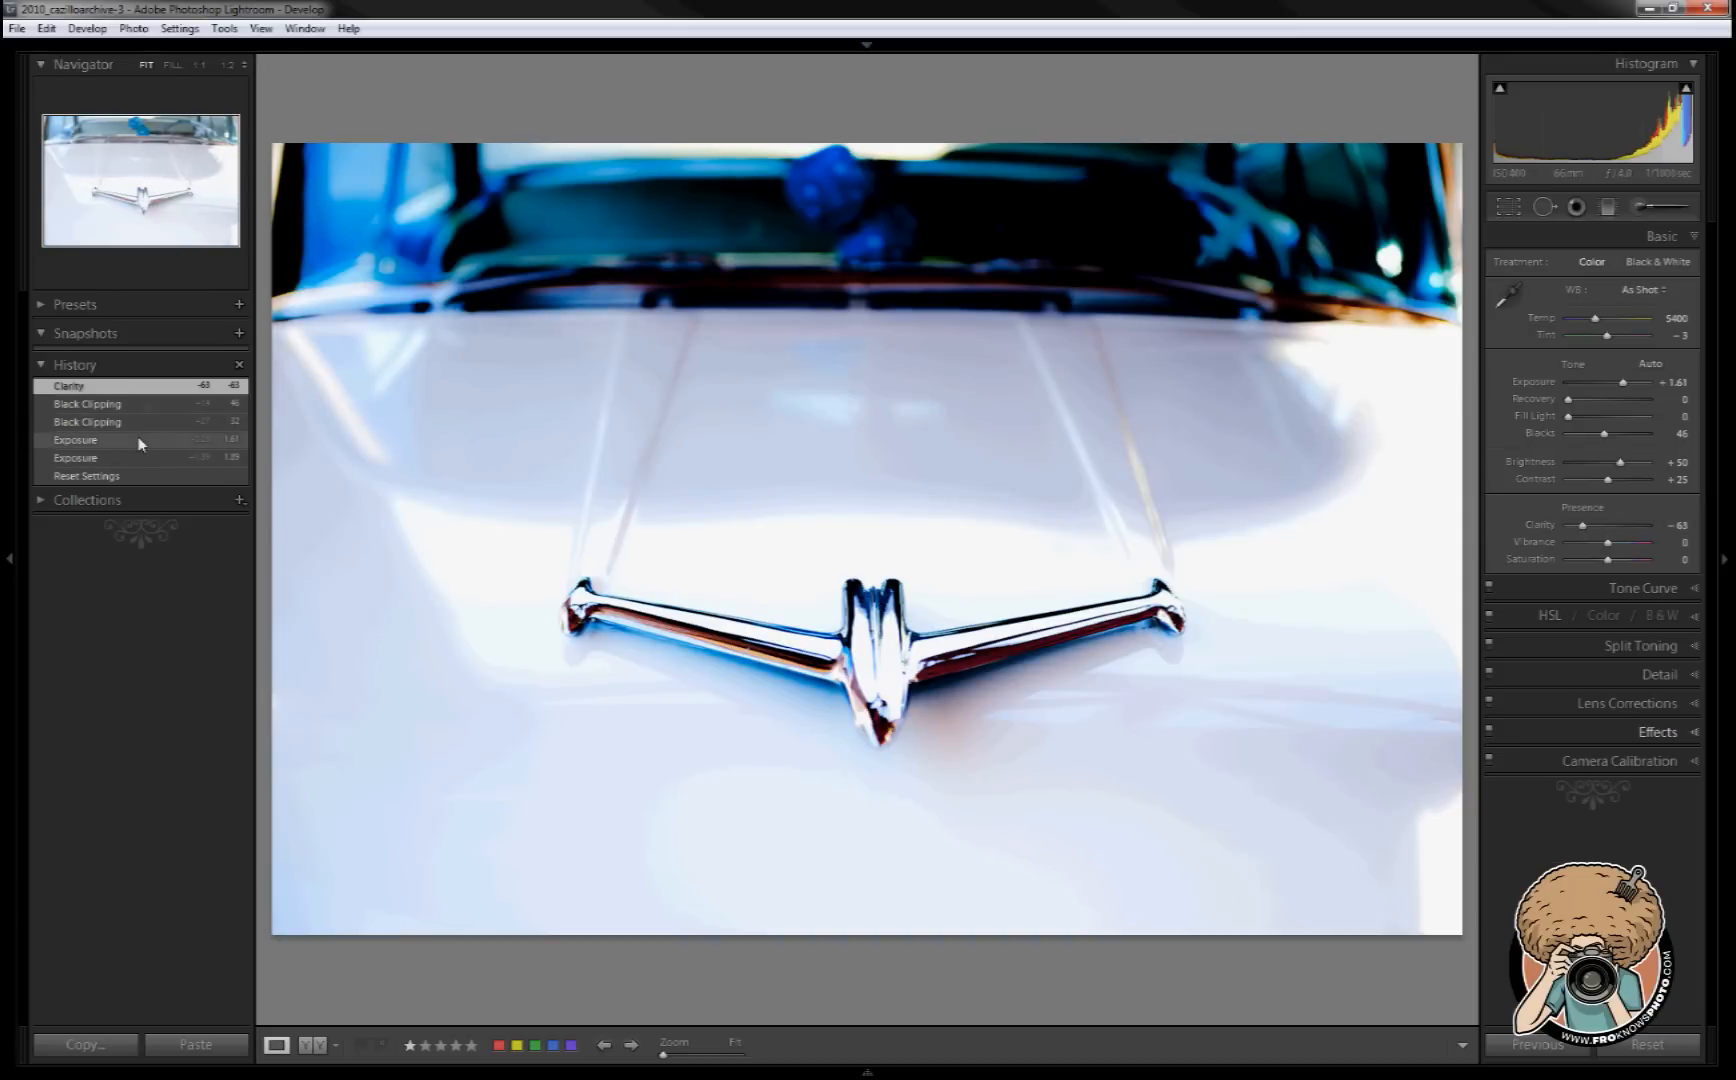
click(132, 458)
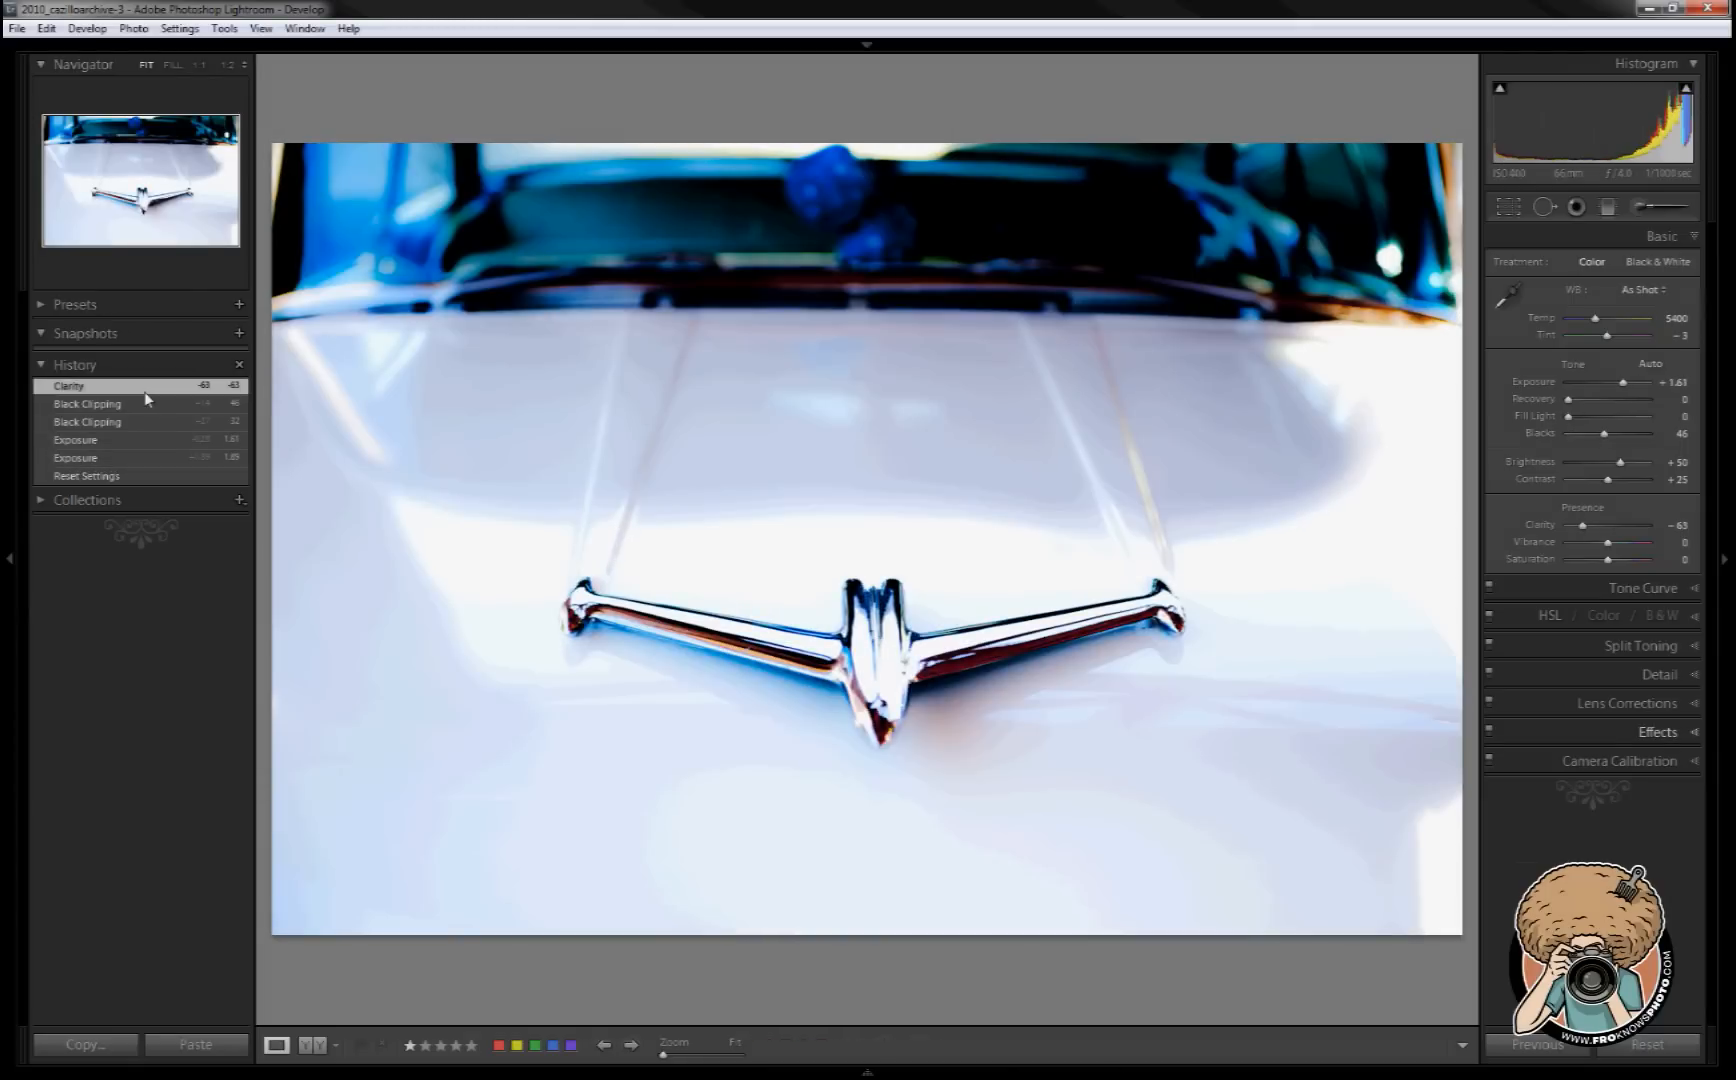
click(76, 440)
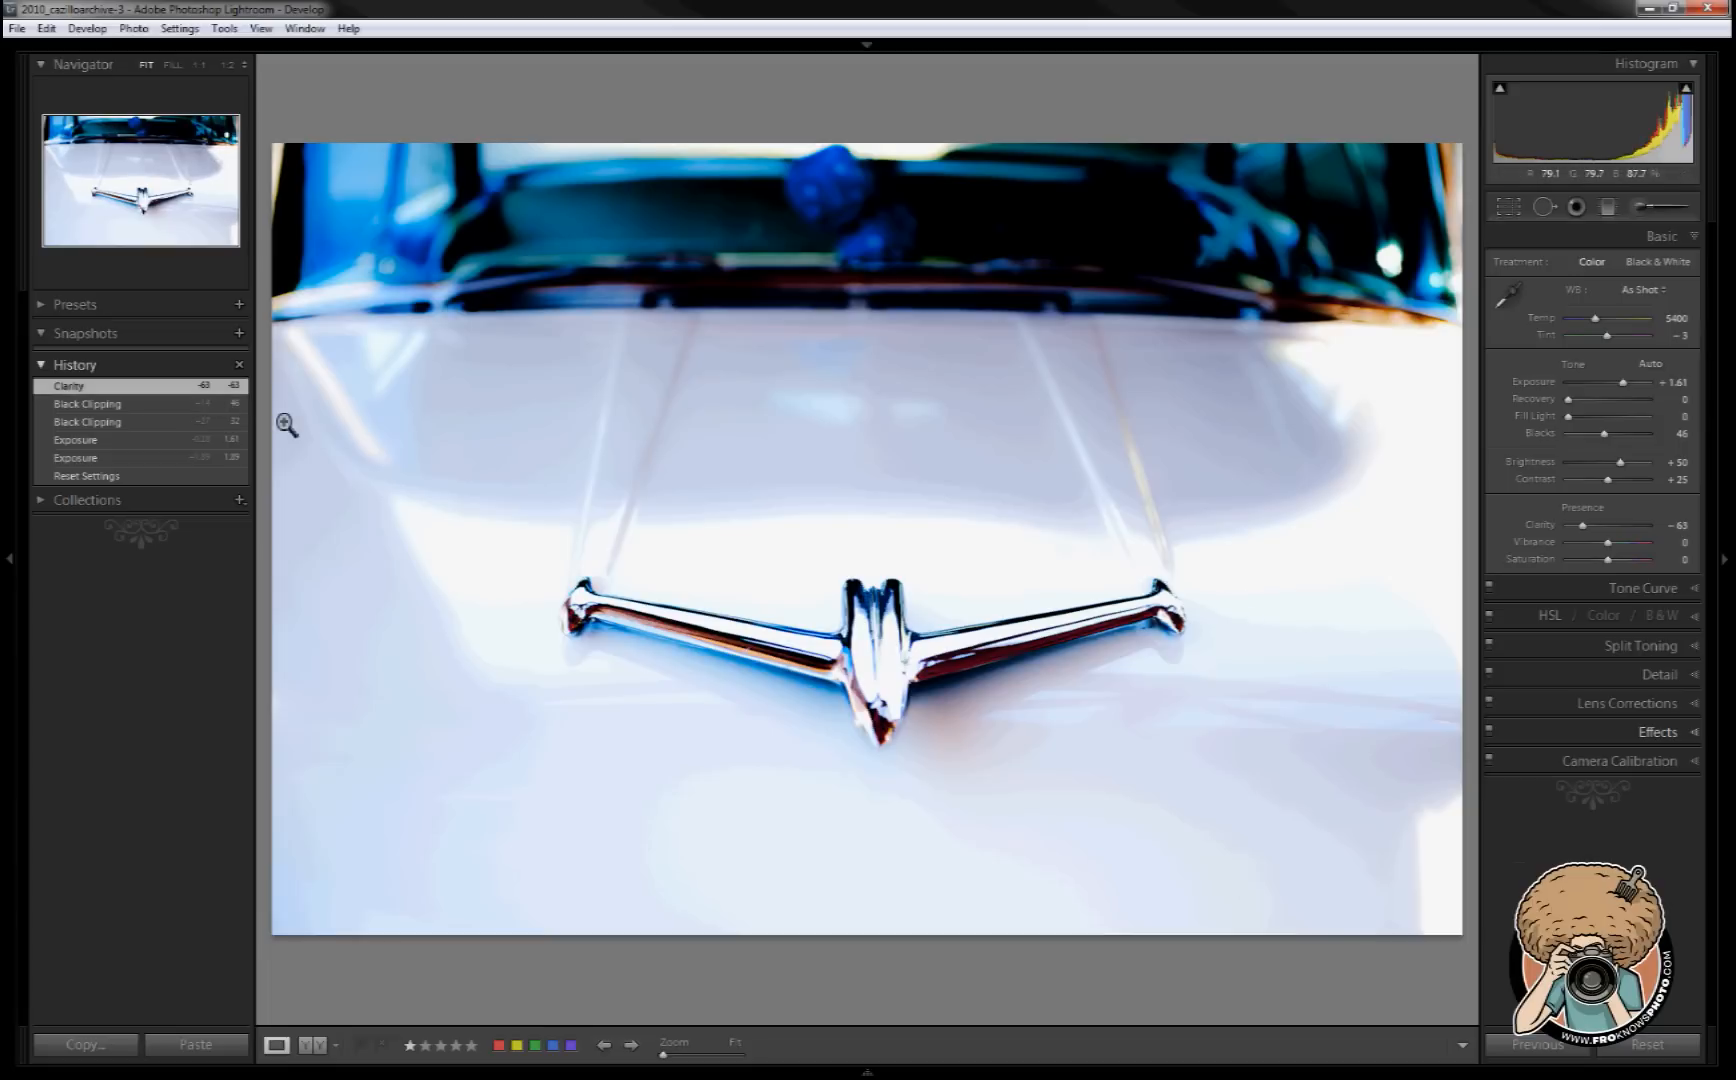
mouse_move(240, 334)
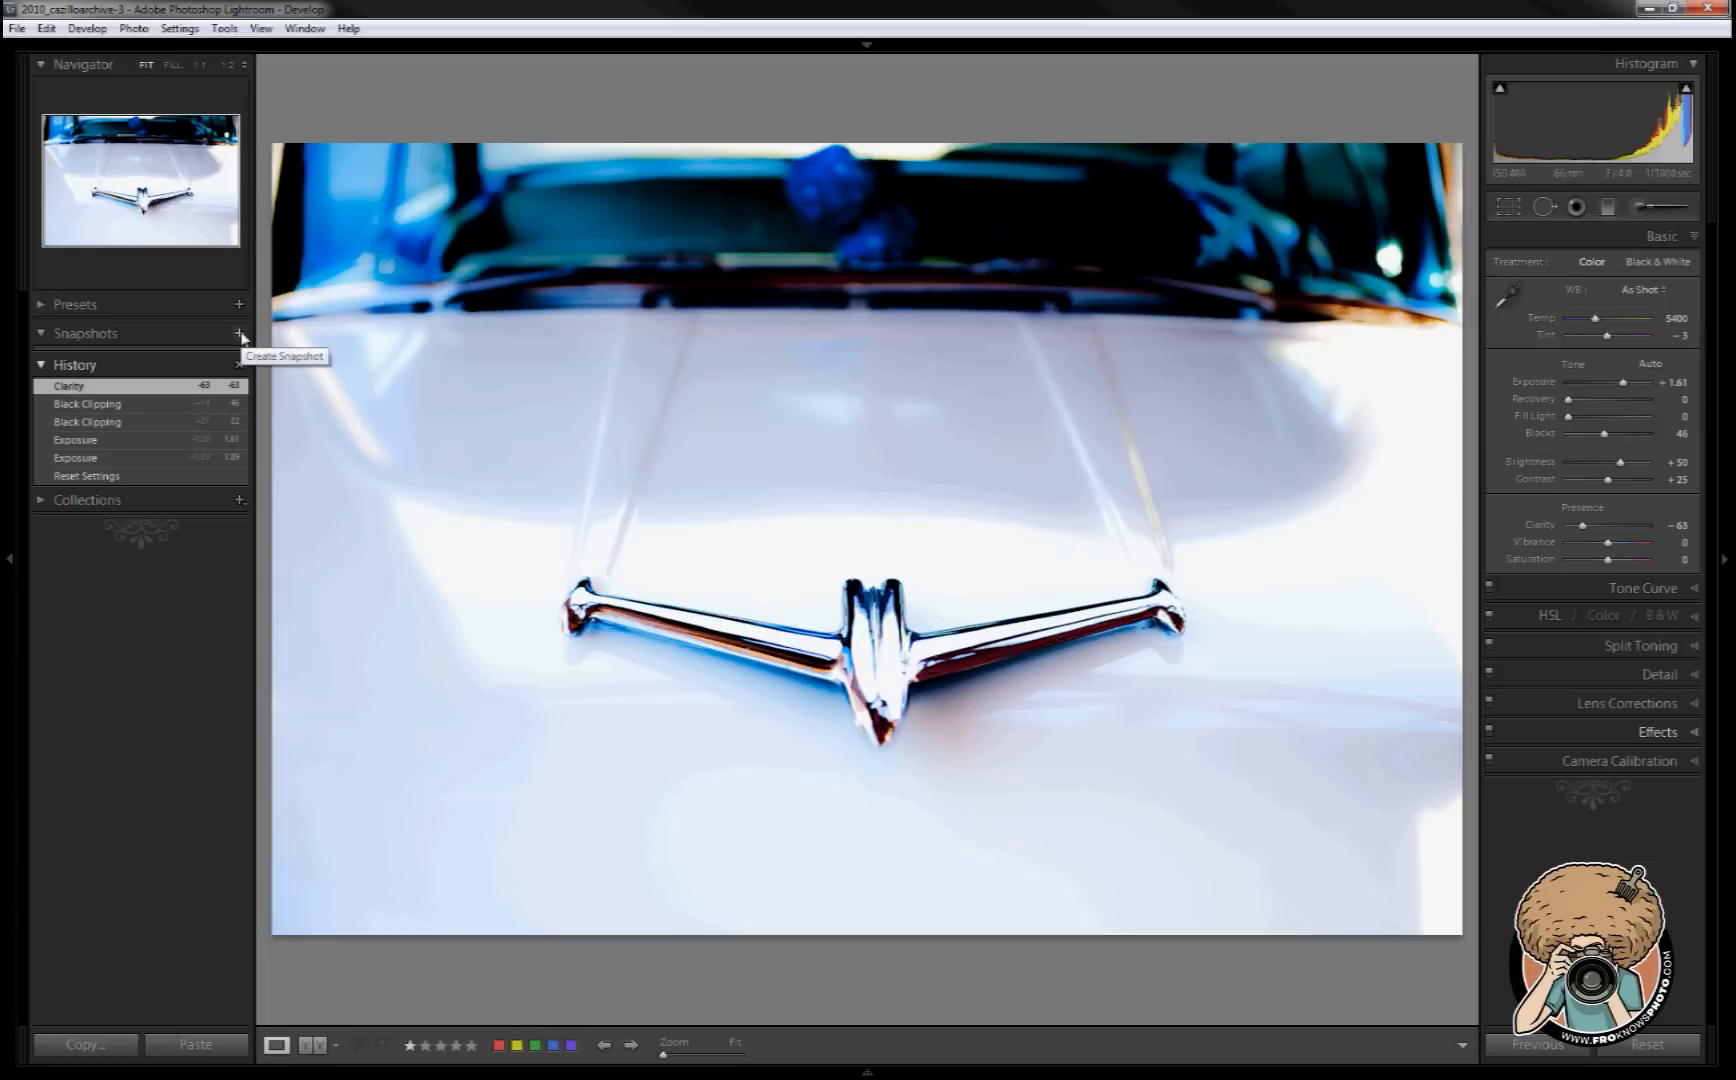
- Create a snapshot named 1 capturing the current bright high-clarity edit
click(238, 334)
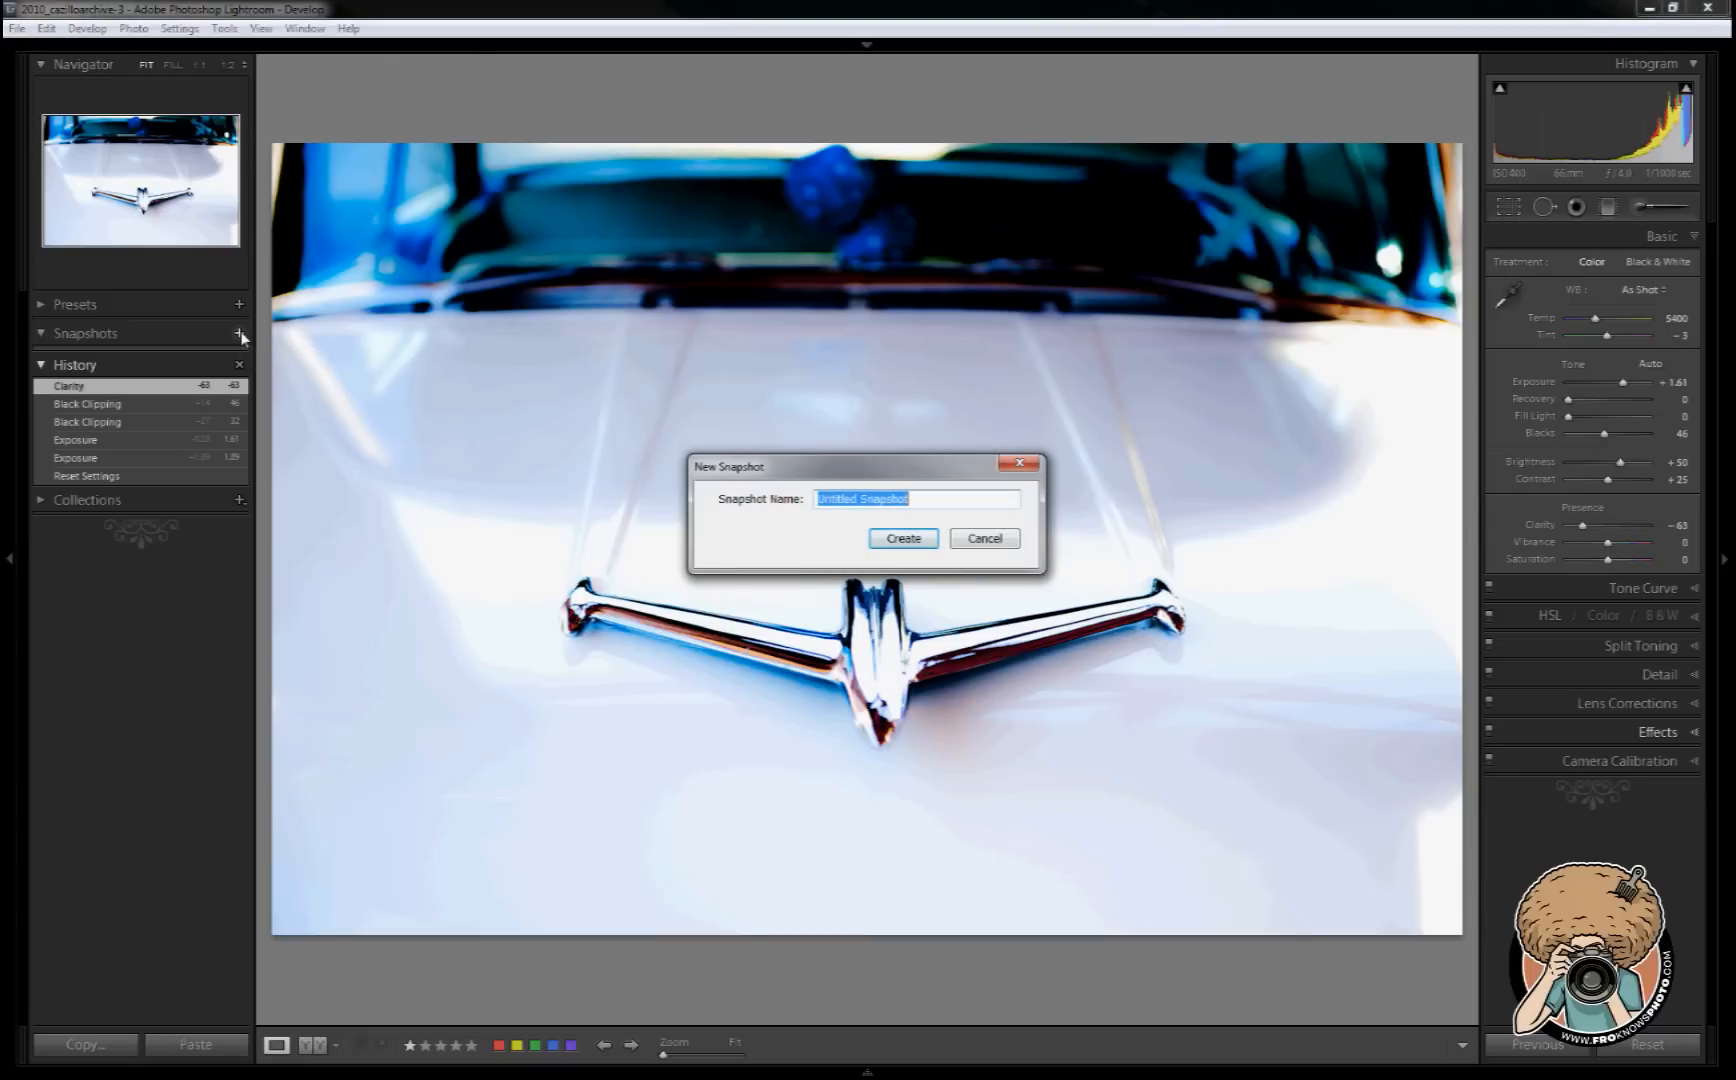
click(902, 538)
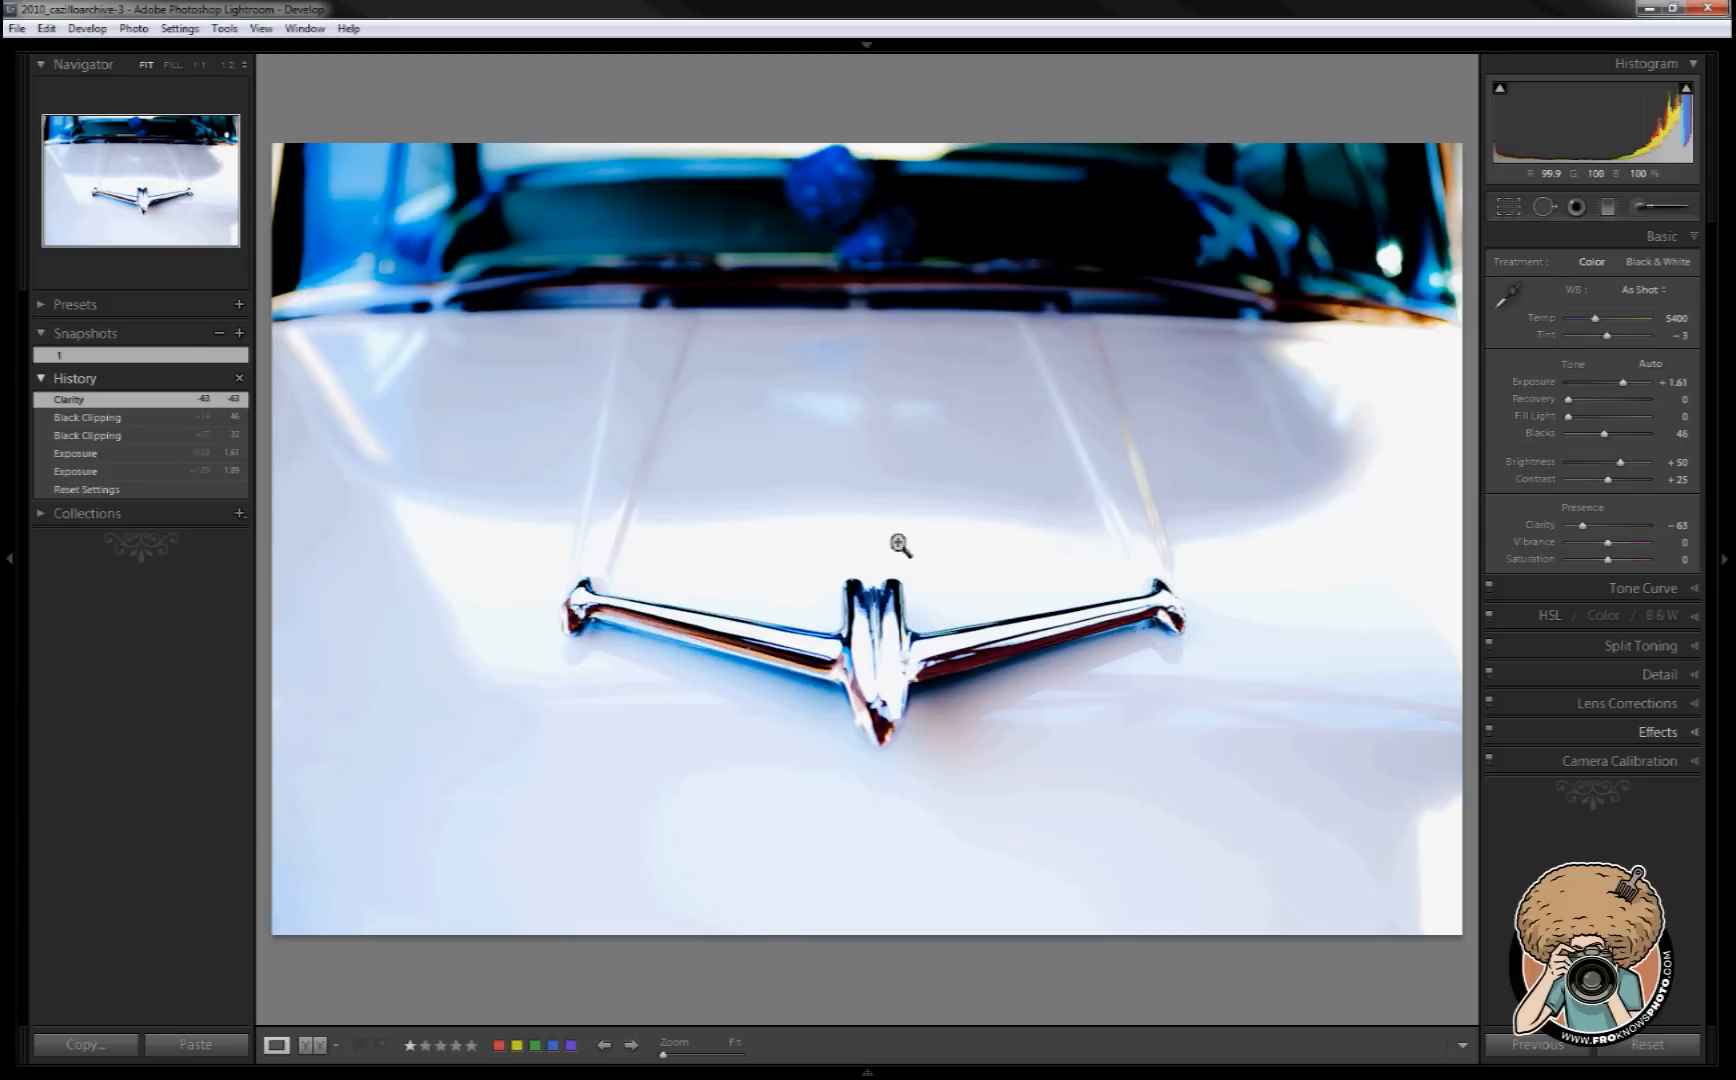
mouse_move(874, 538)
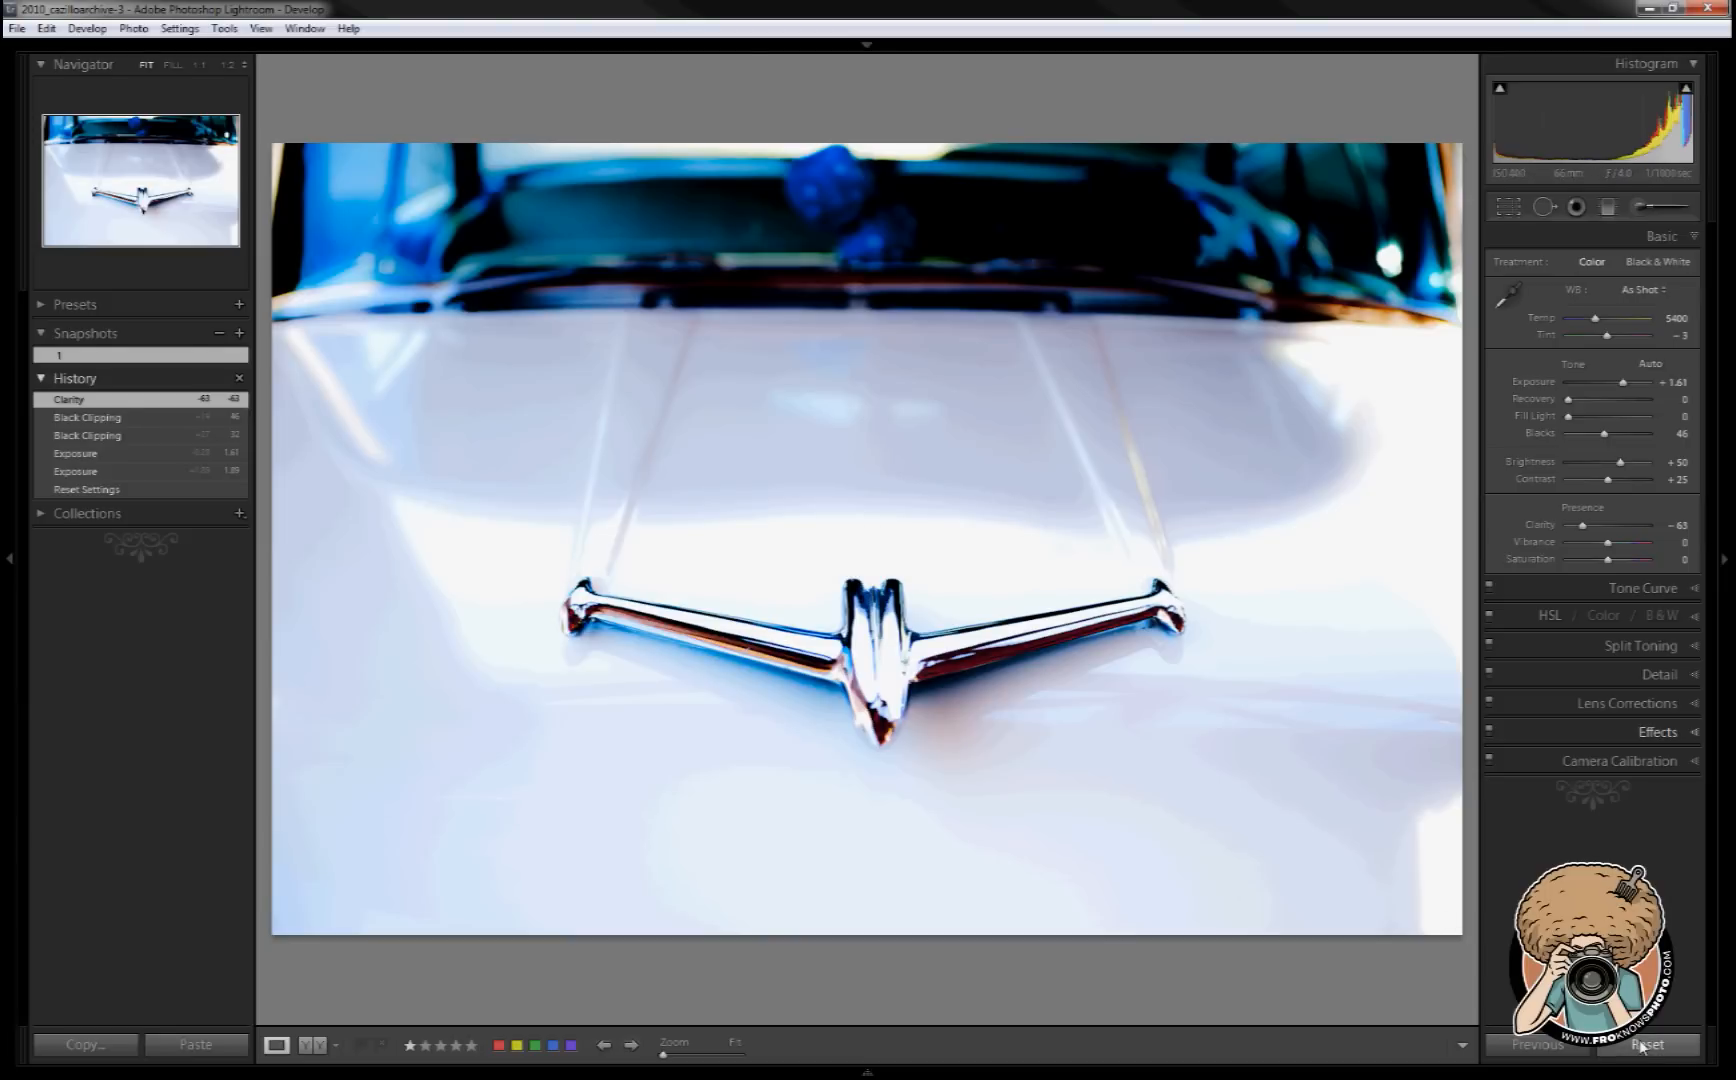
- Reset all Develop settings so the photo returns to its unedited defaults
click(1648, 1044)
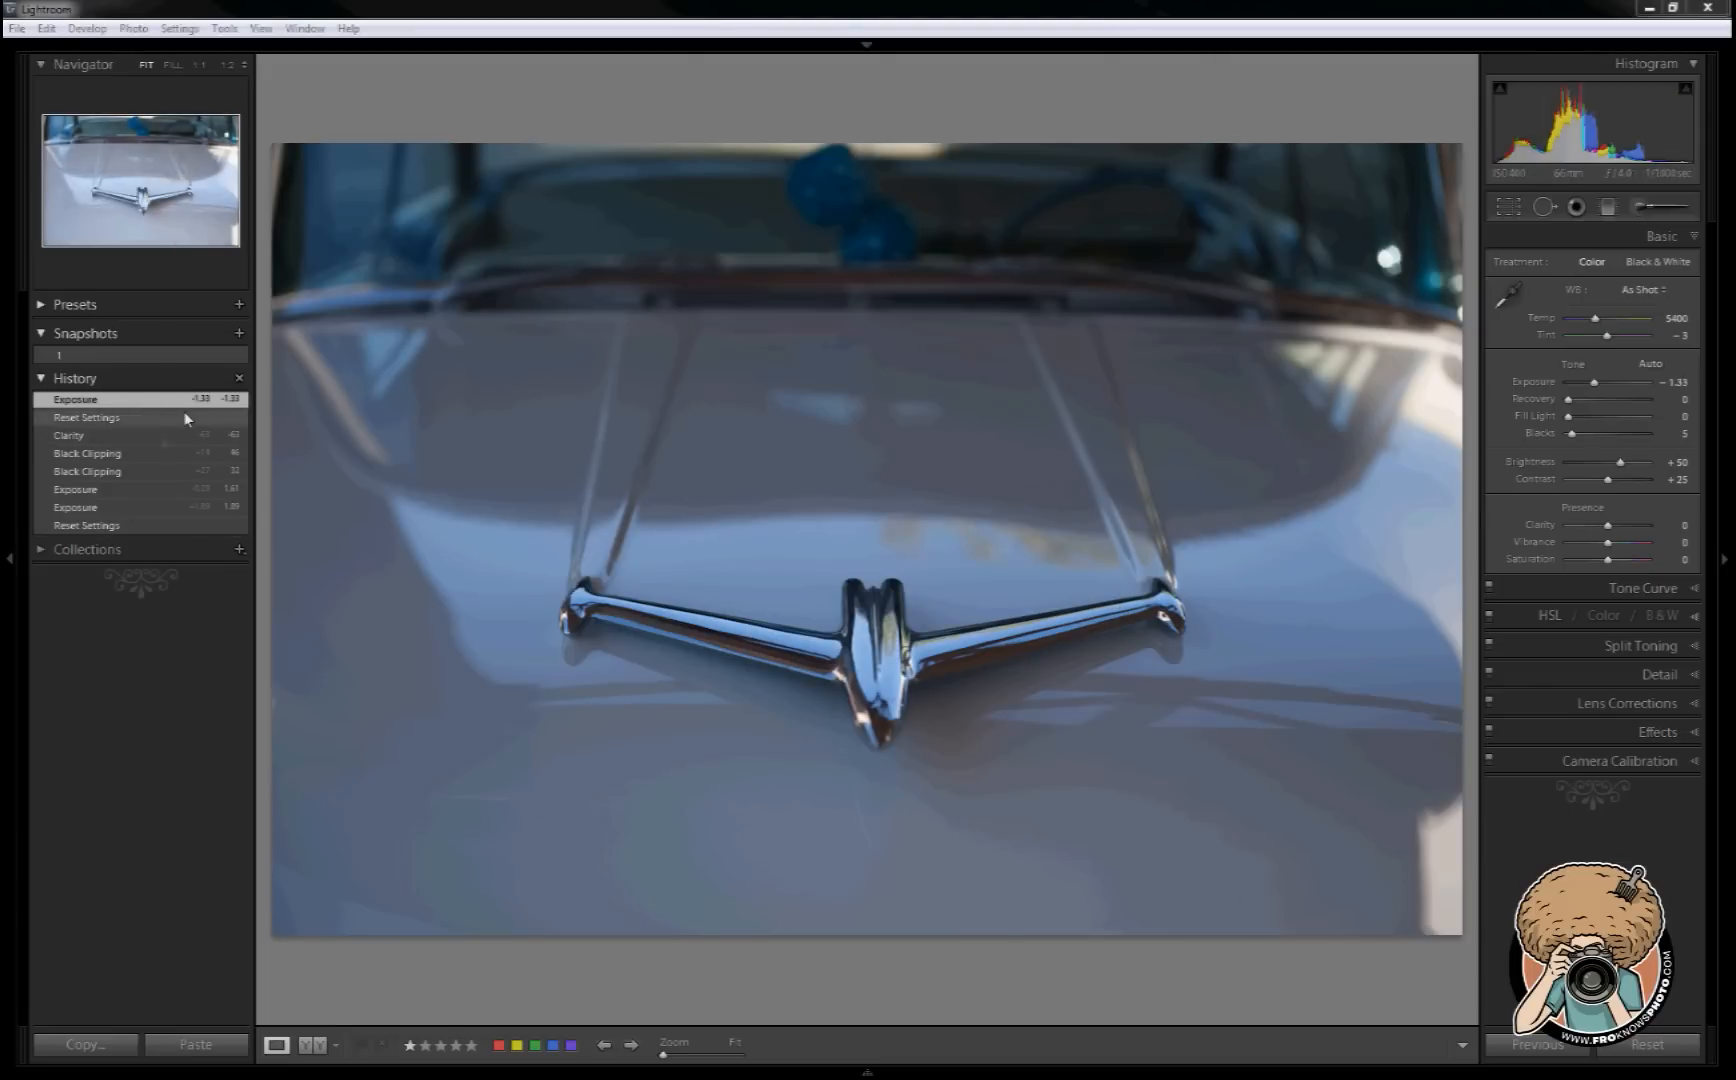
- Restore the bright edit from history and raise Fill Light for an airier look
click(68, 434)
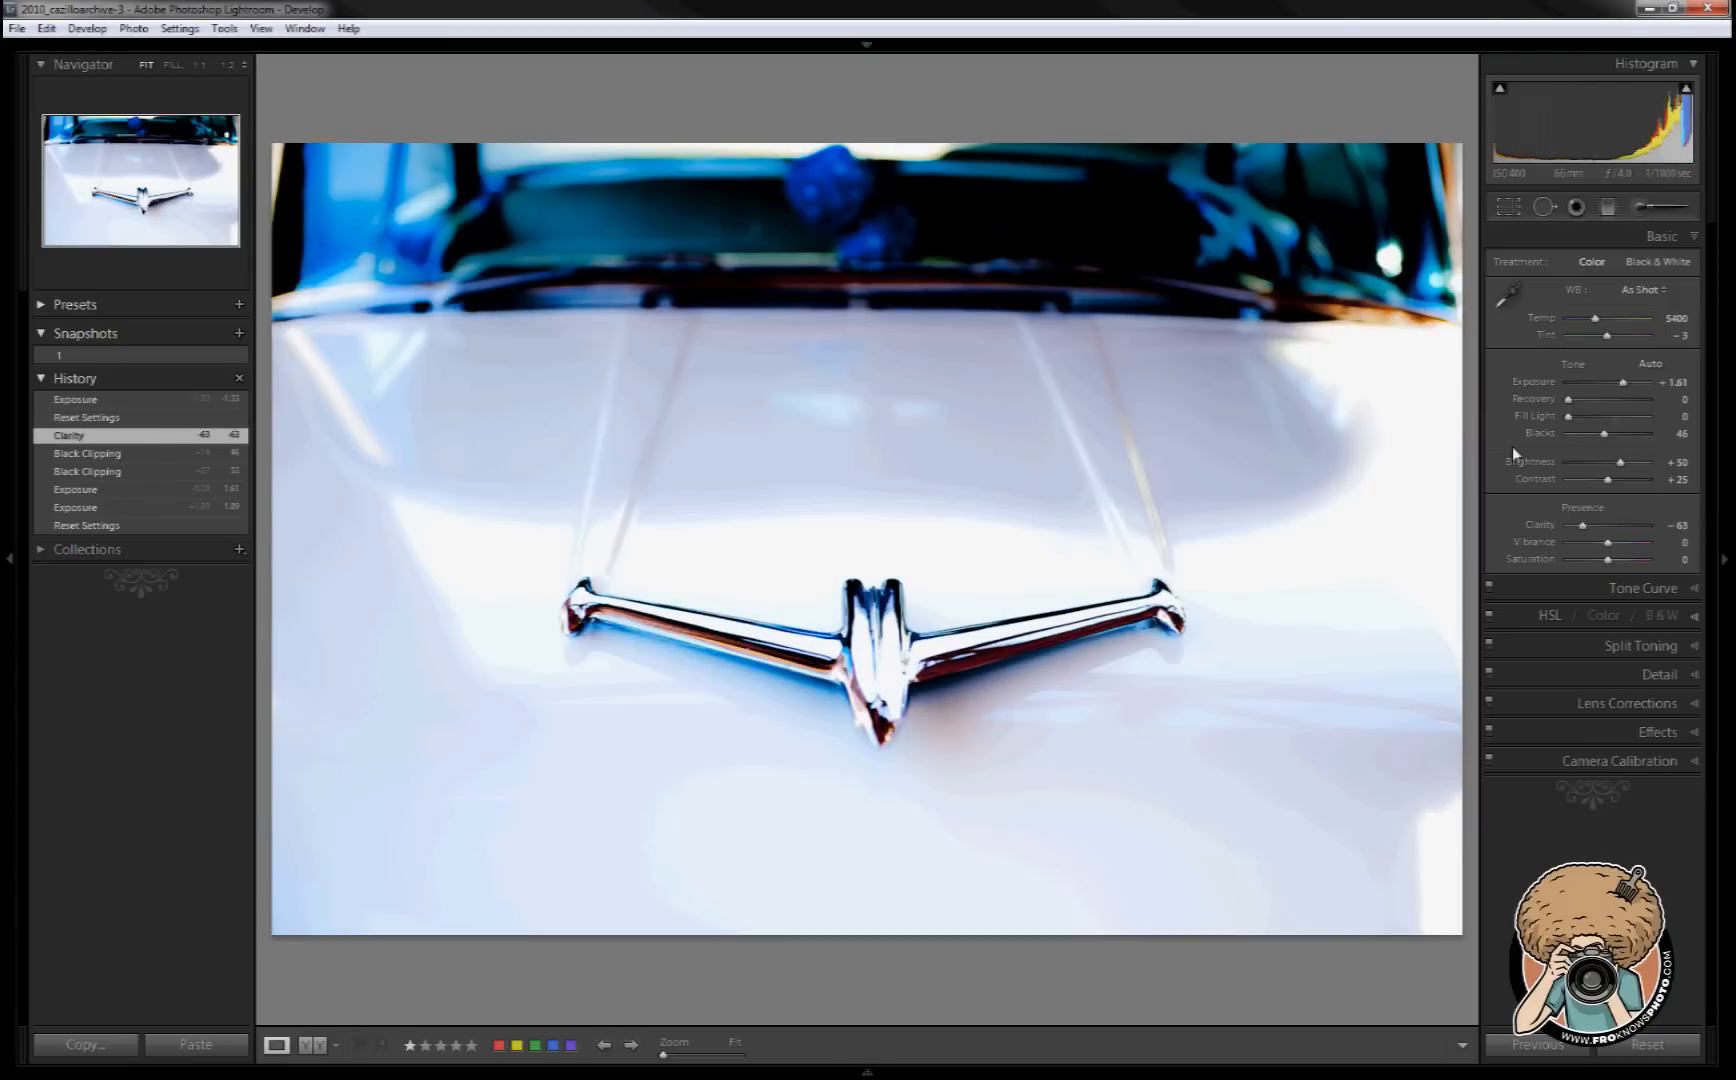
mouse_move(1594, 426)
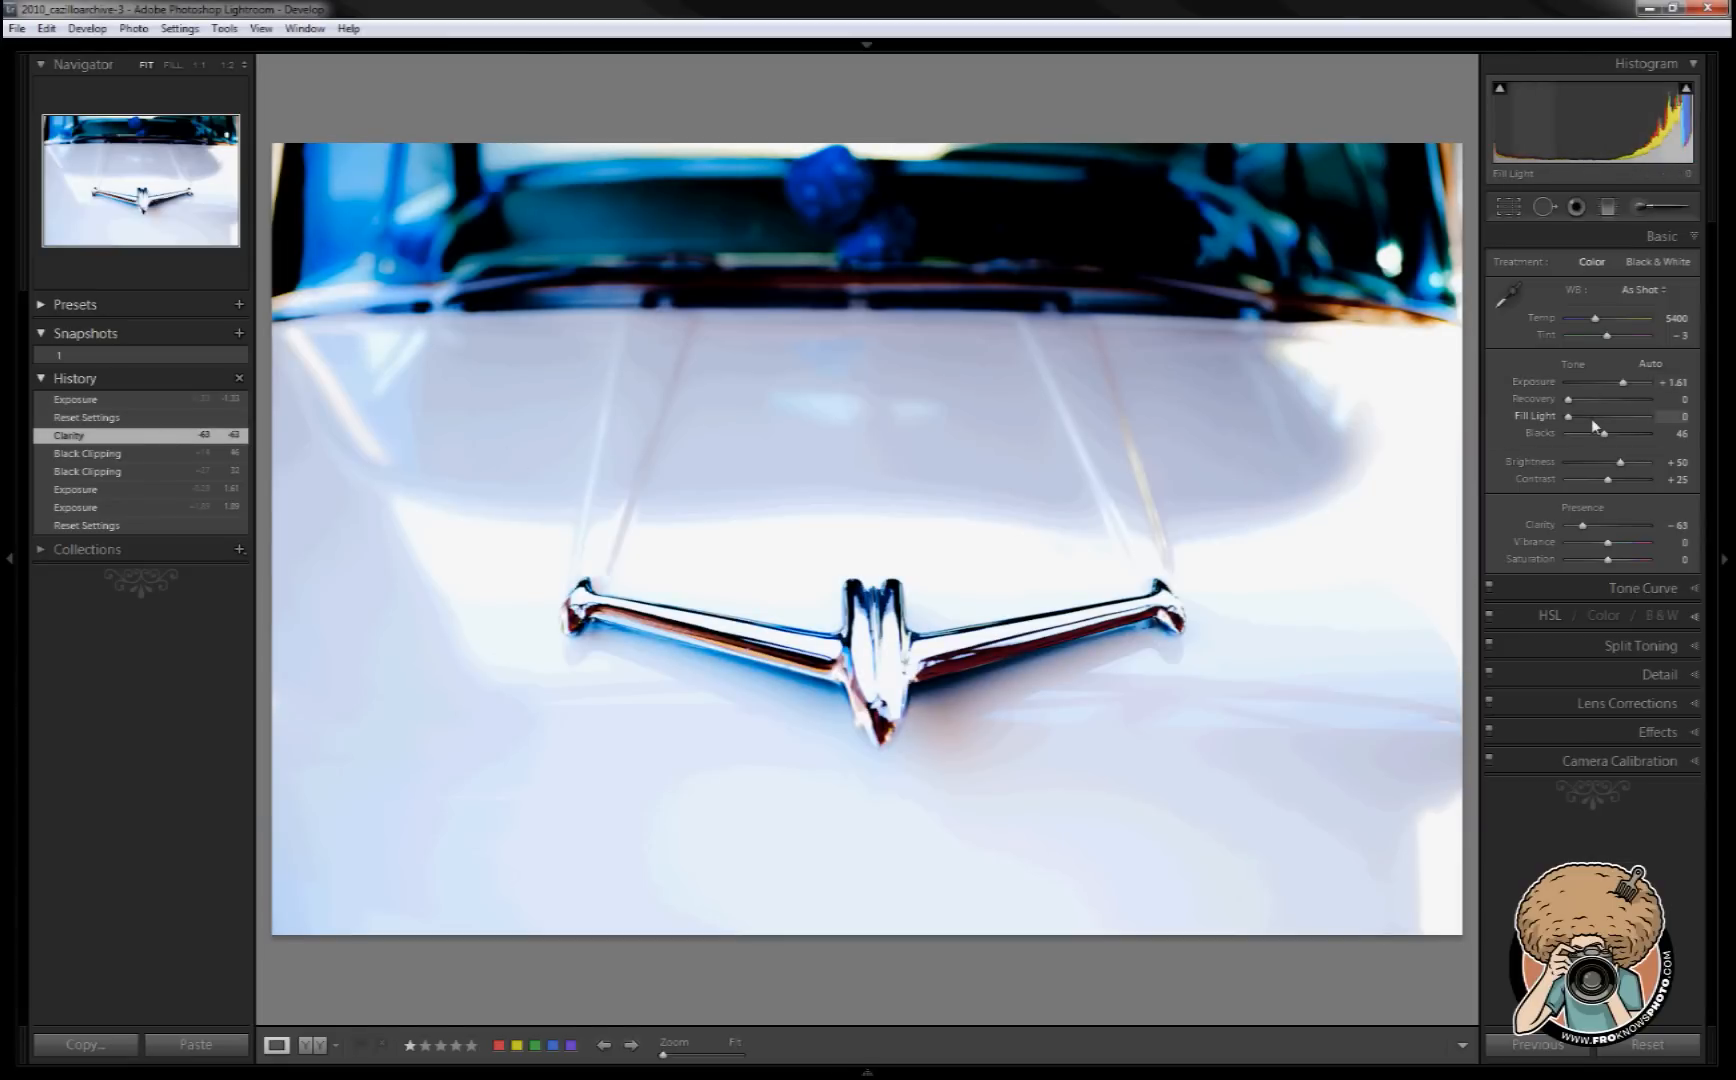
drag(1570, 416, 1592, 416)
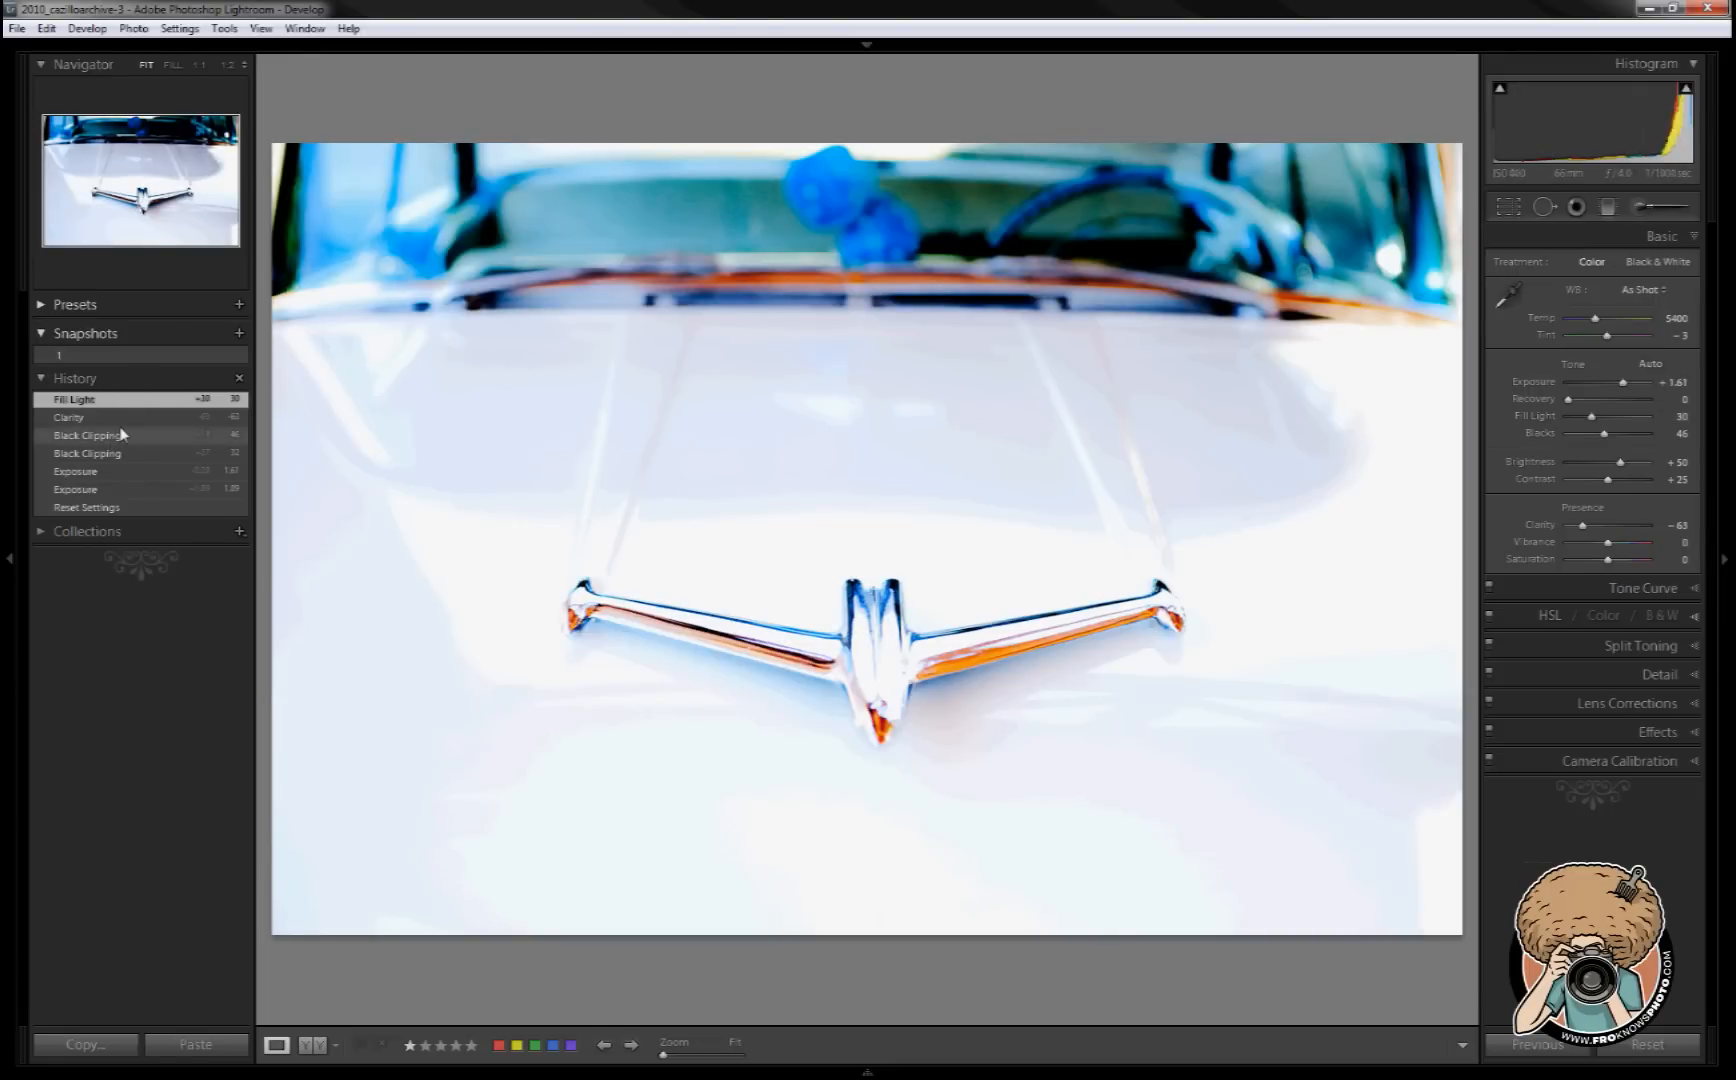
click(76, 488)
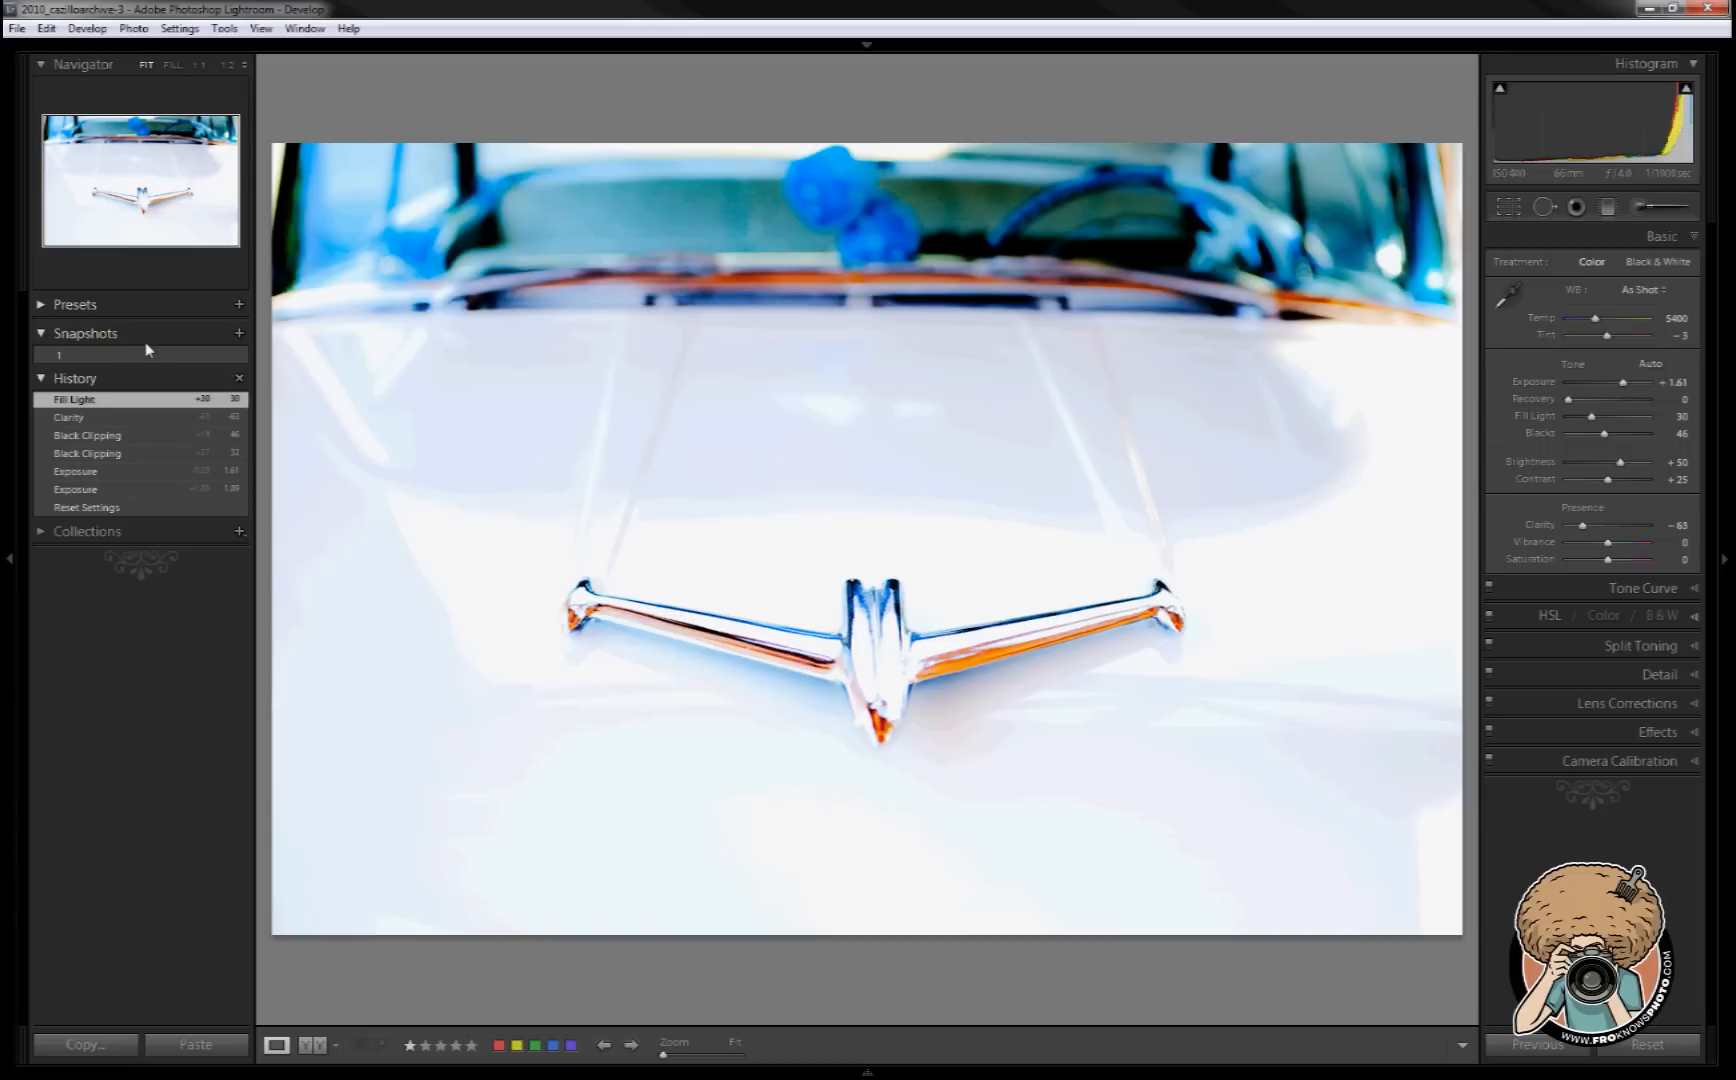
mouse_move(198, 410)
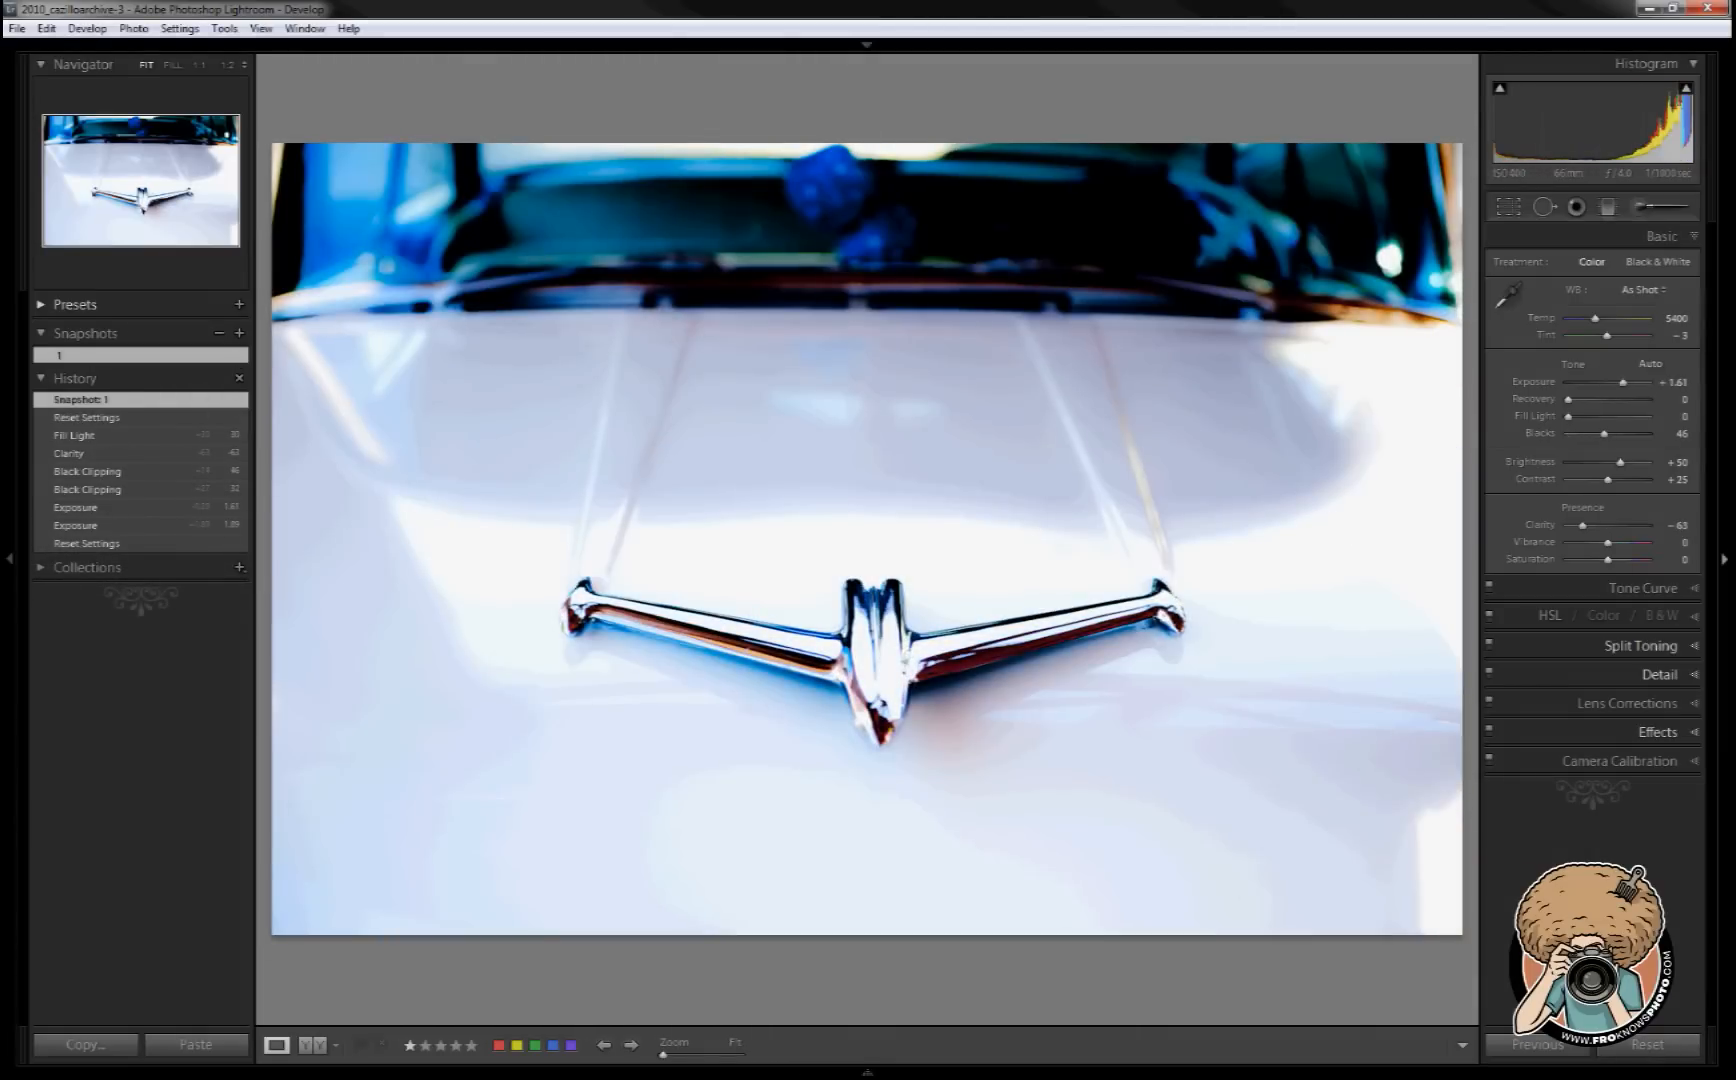
- Reset the photo to defaults and switch its Treatment to Black & White
click(1646, 1044)
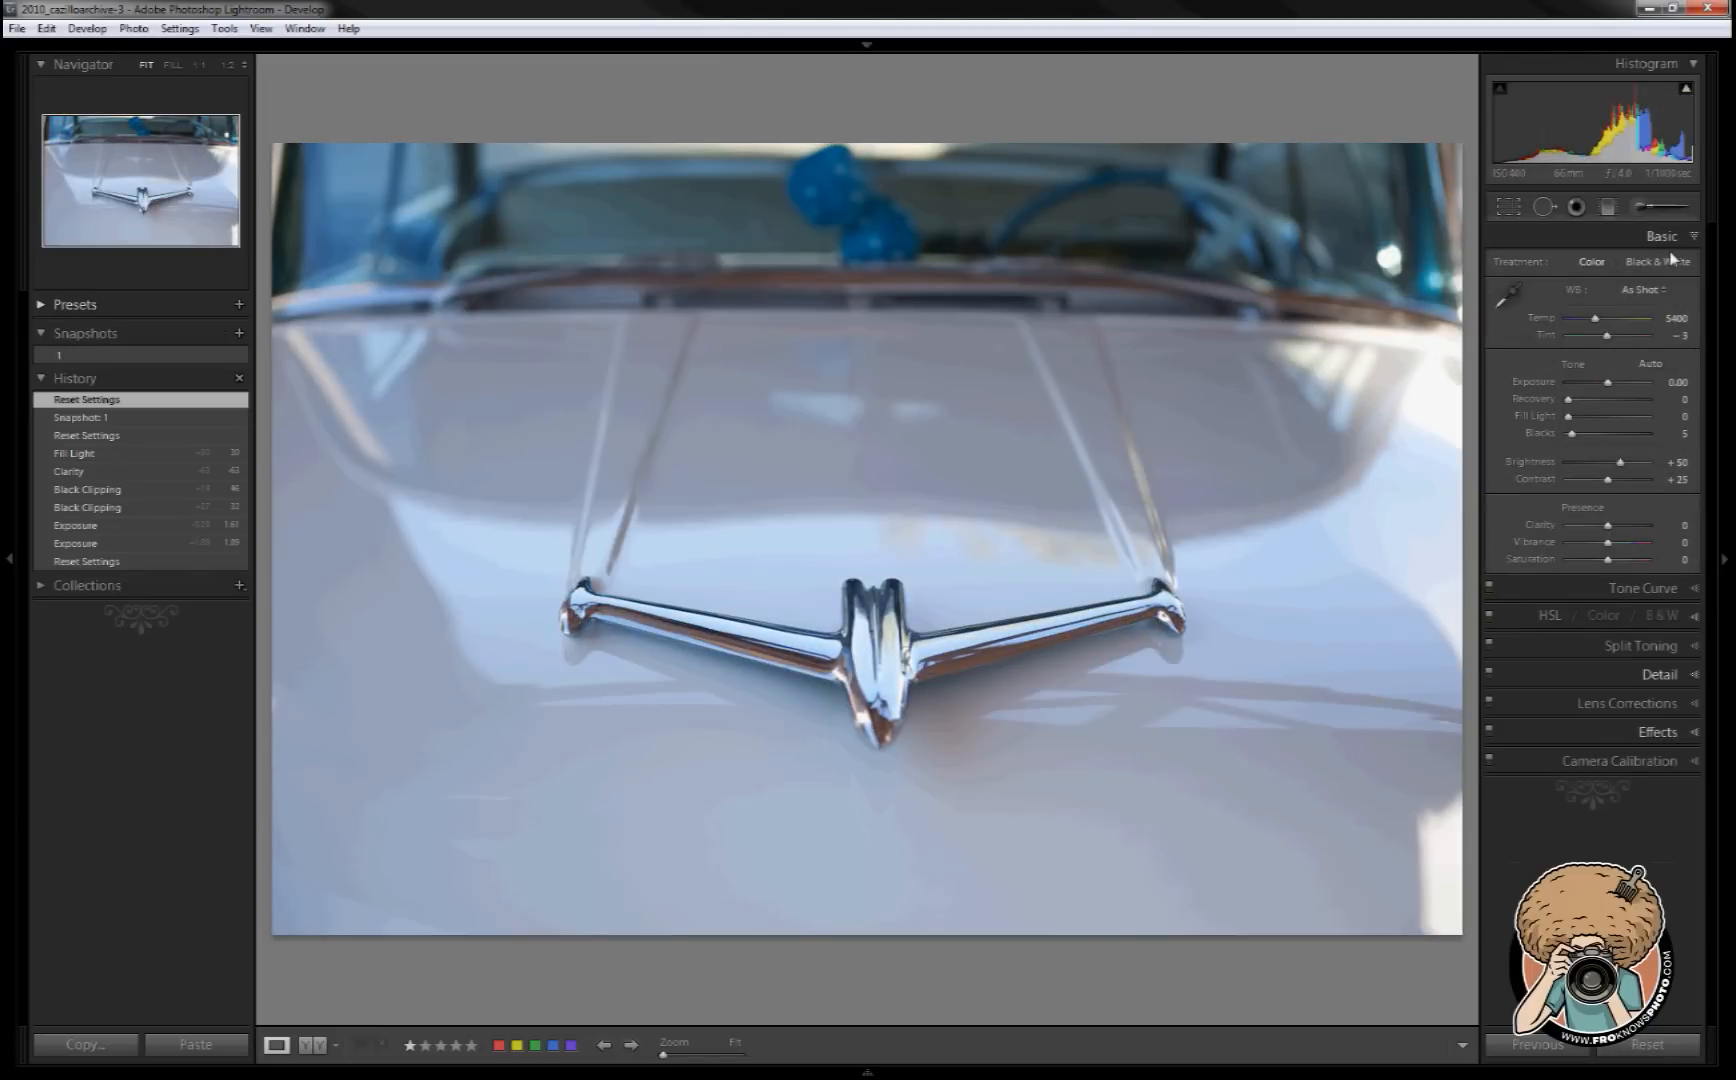
click(1658, 262)
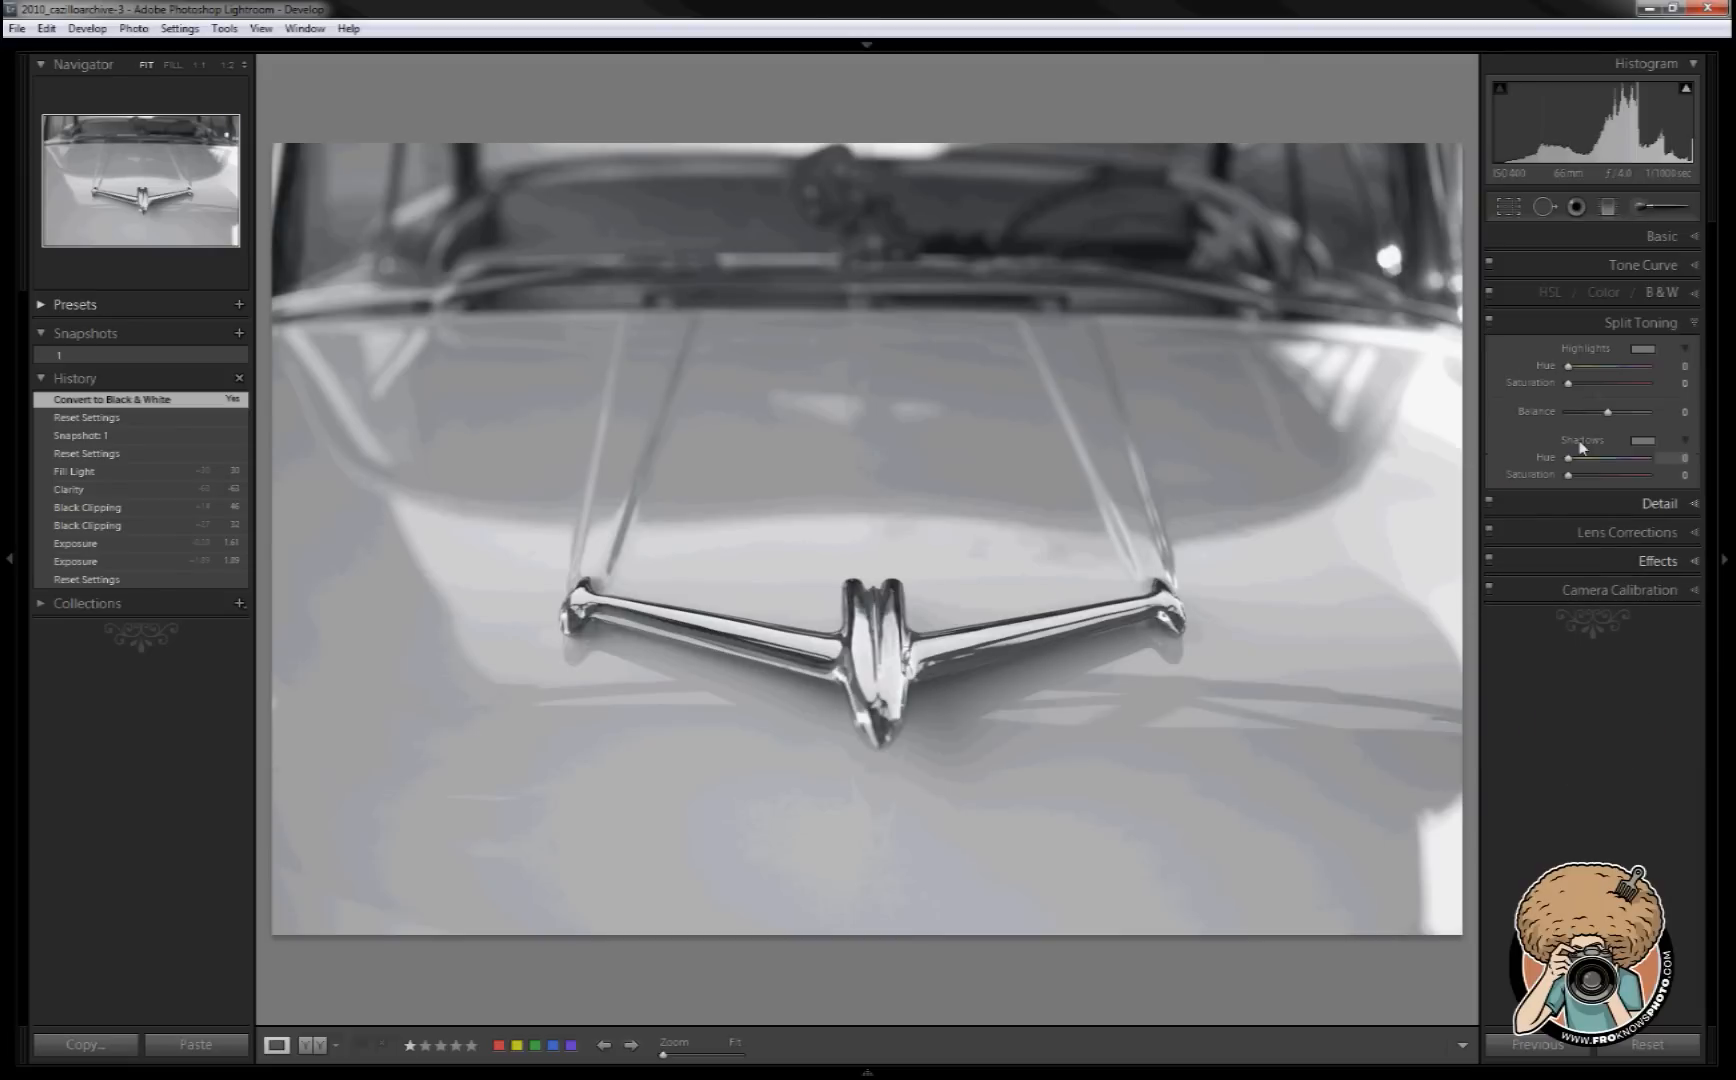
- In Split Toning, tint highlights green and set Shadows Hue 161, Saturation 53
drag(1572, 366, 1672, 366)
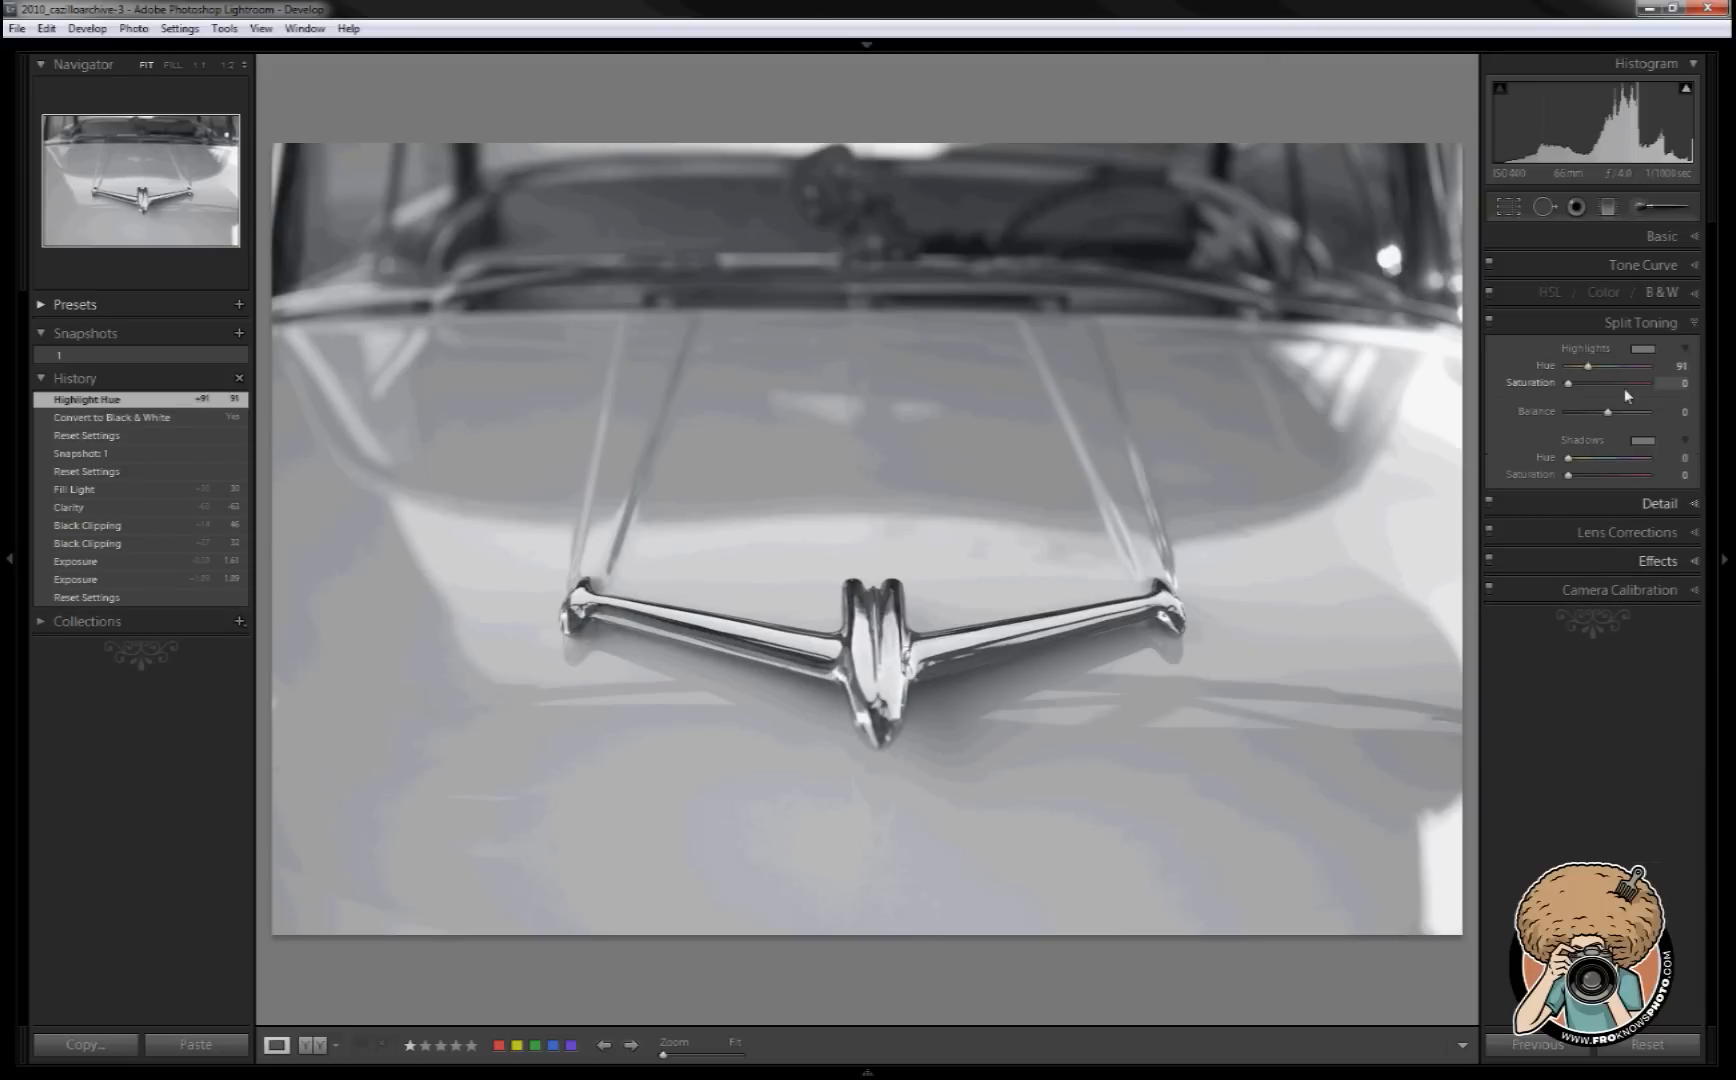
drag(1568, 382, 1656, 382)
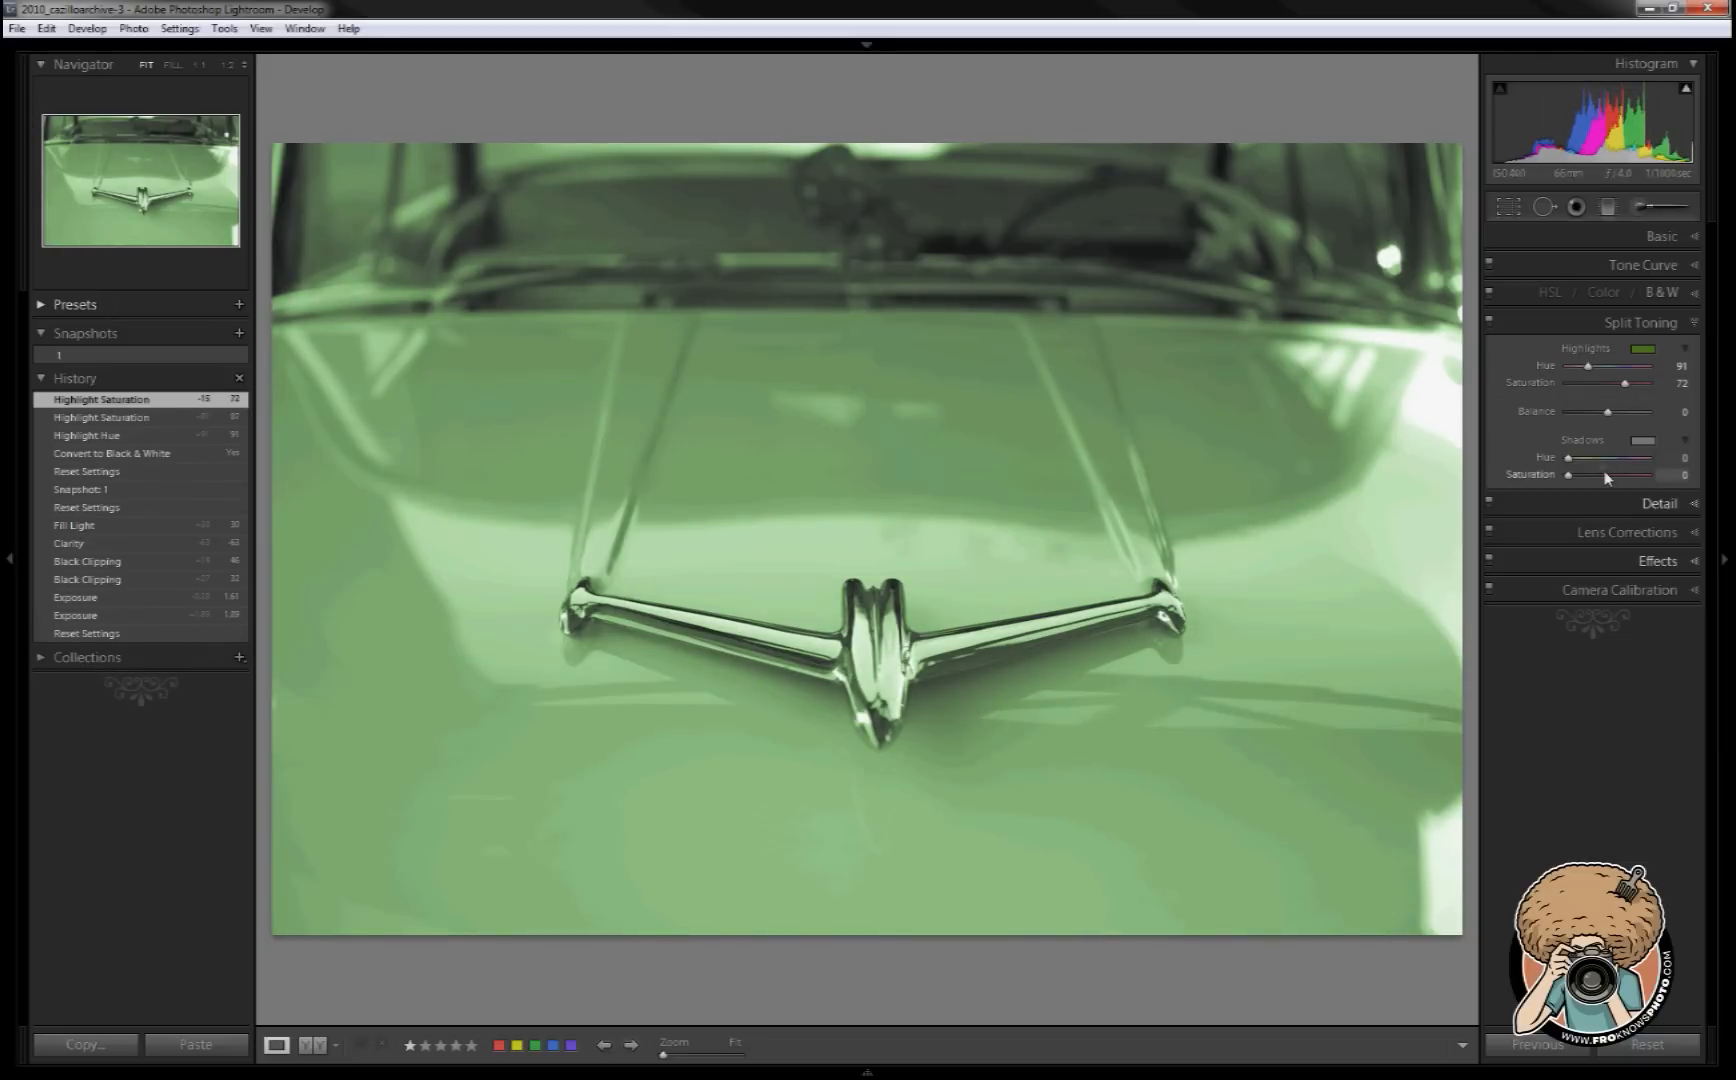
drag(1568, 458, 1590, 458)
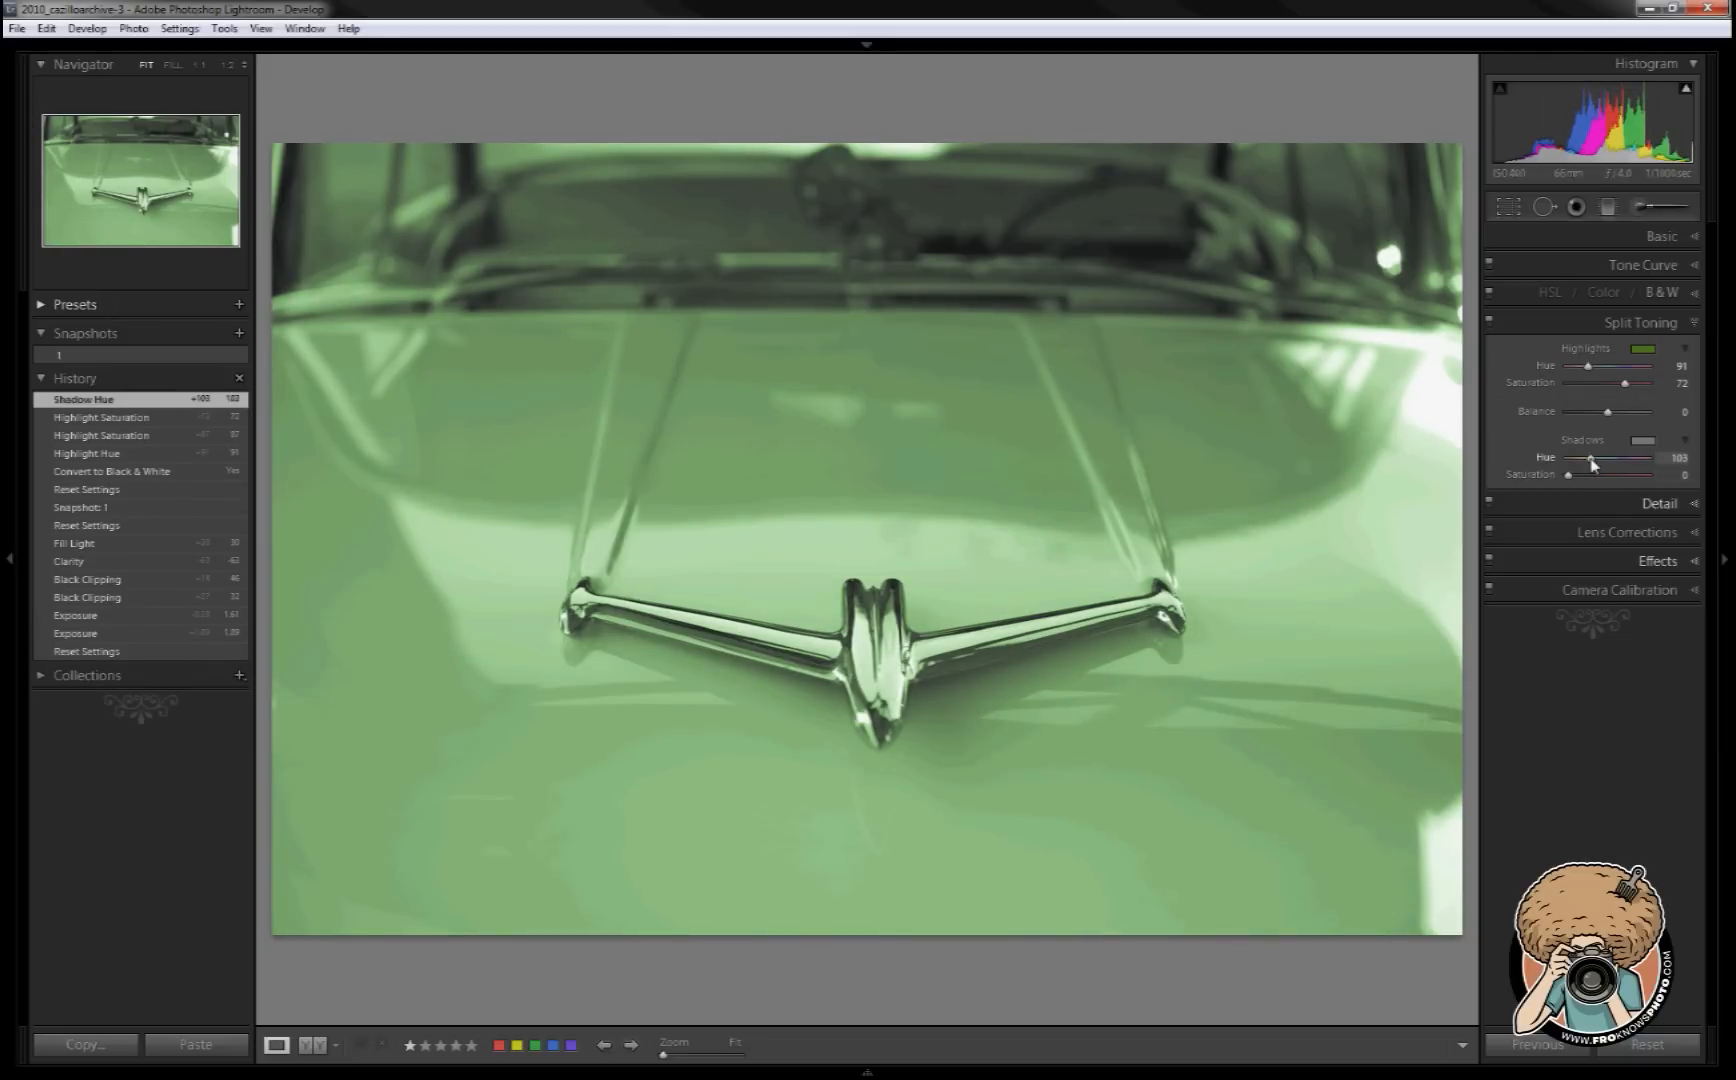
drag(1564, 474, 1600, 474)
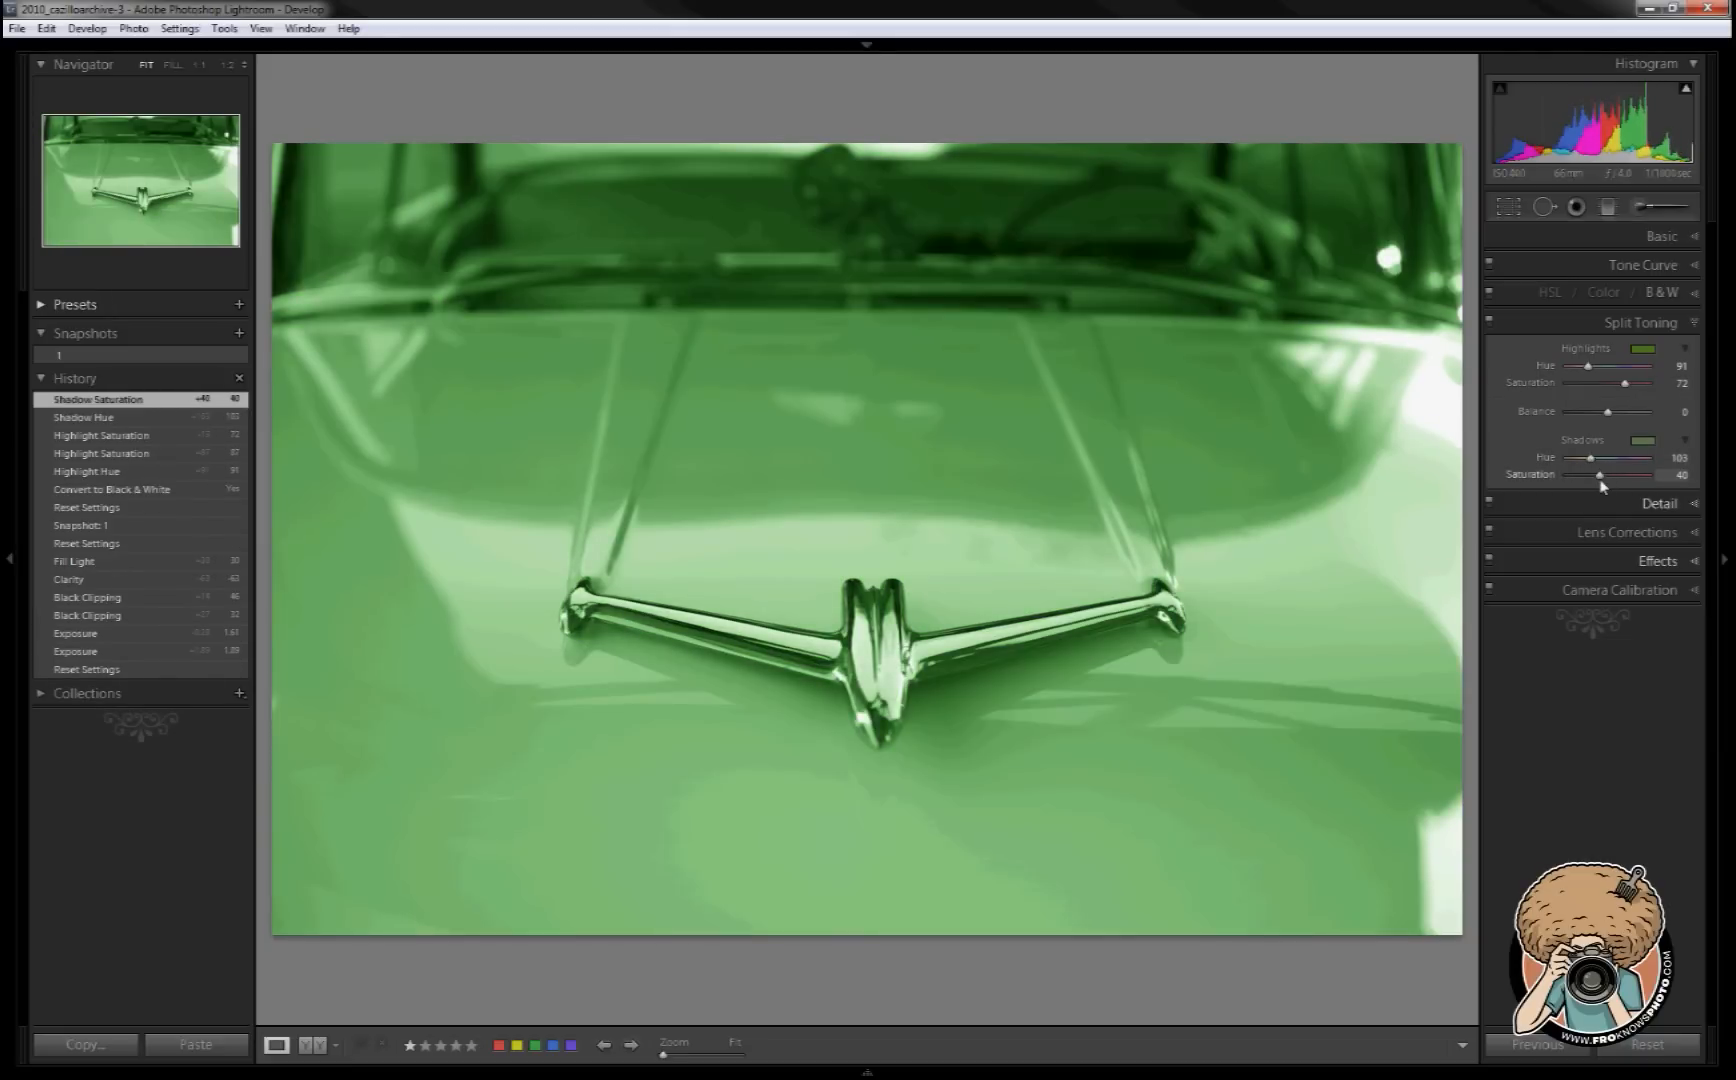
drag(1598, 474, 1610, 474)
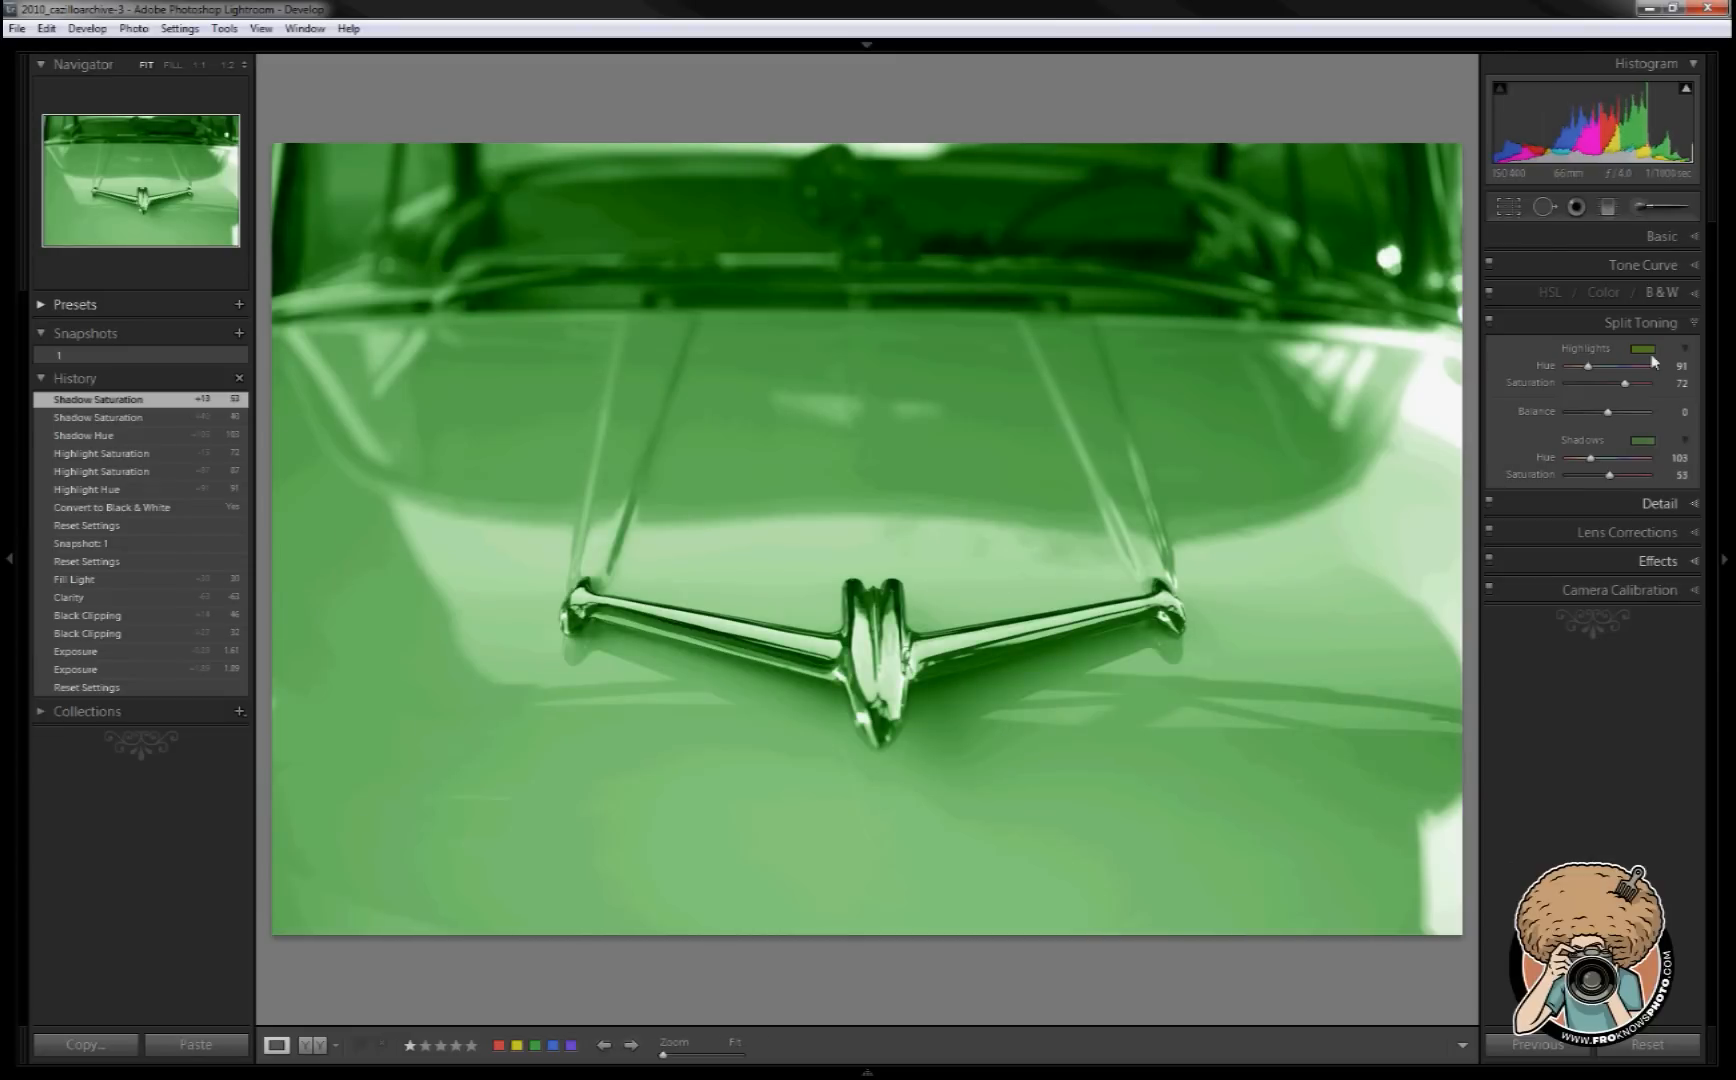
- Drop Highlights Saturation to 0 and nudge the shadow hue toward blue-green teal
drag(1624, 384, 1600, 384)
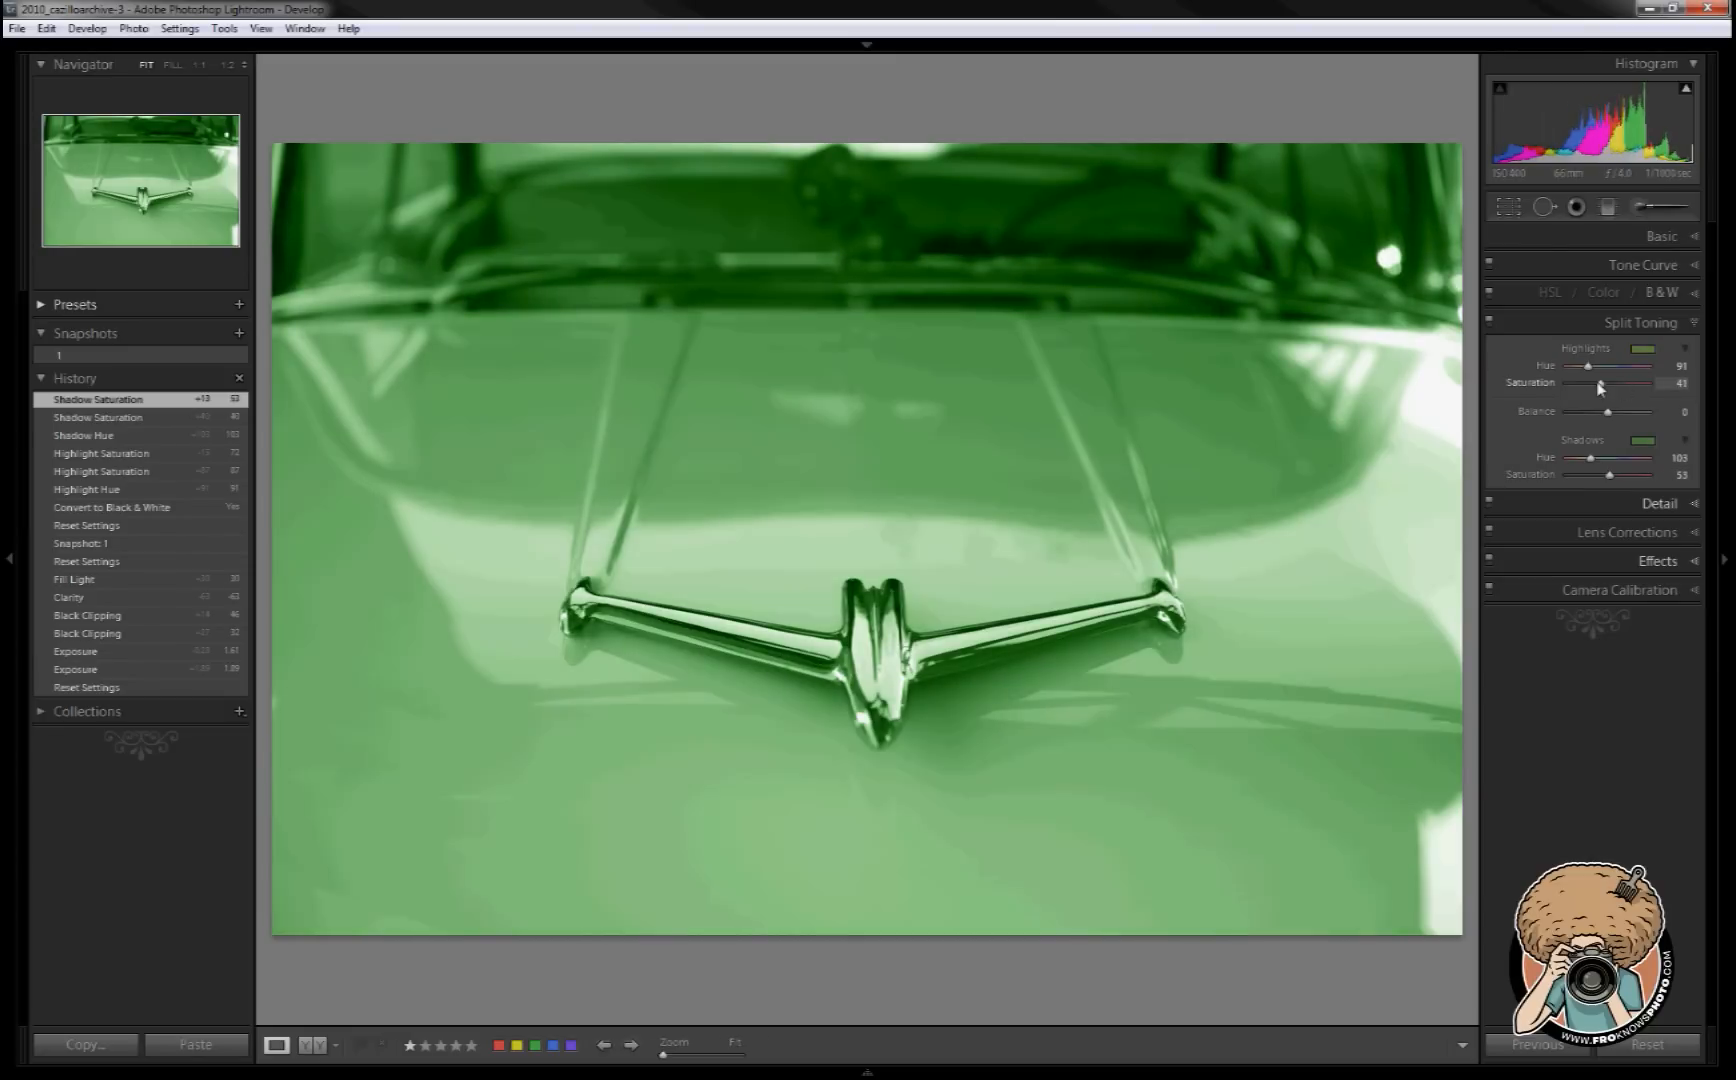
drag(1620, 382, 1564, 382)
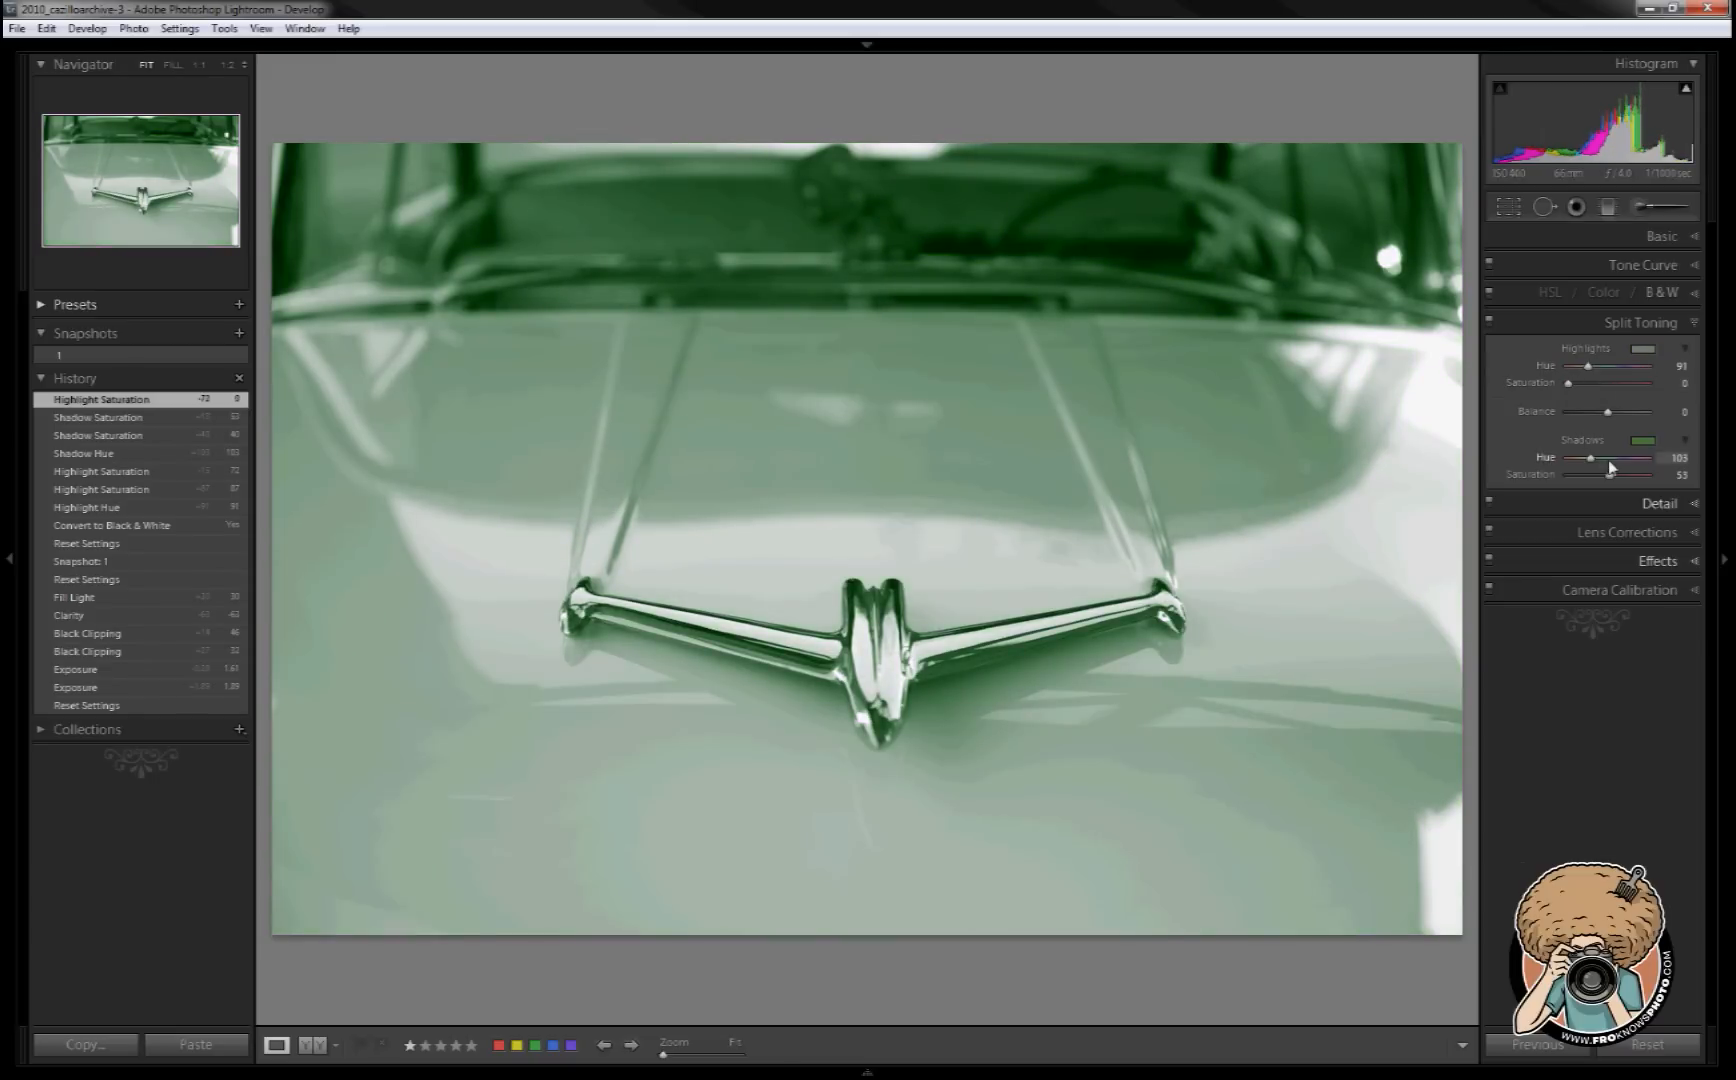
drag(1588, 458, 1604, 458)
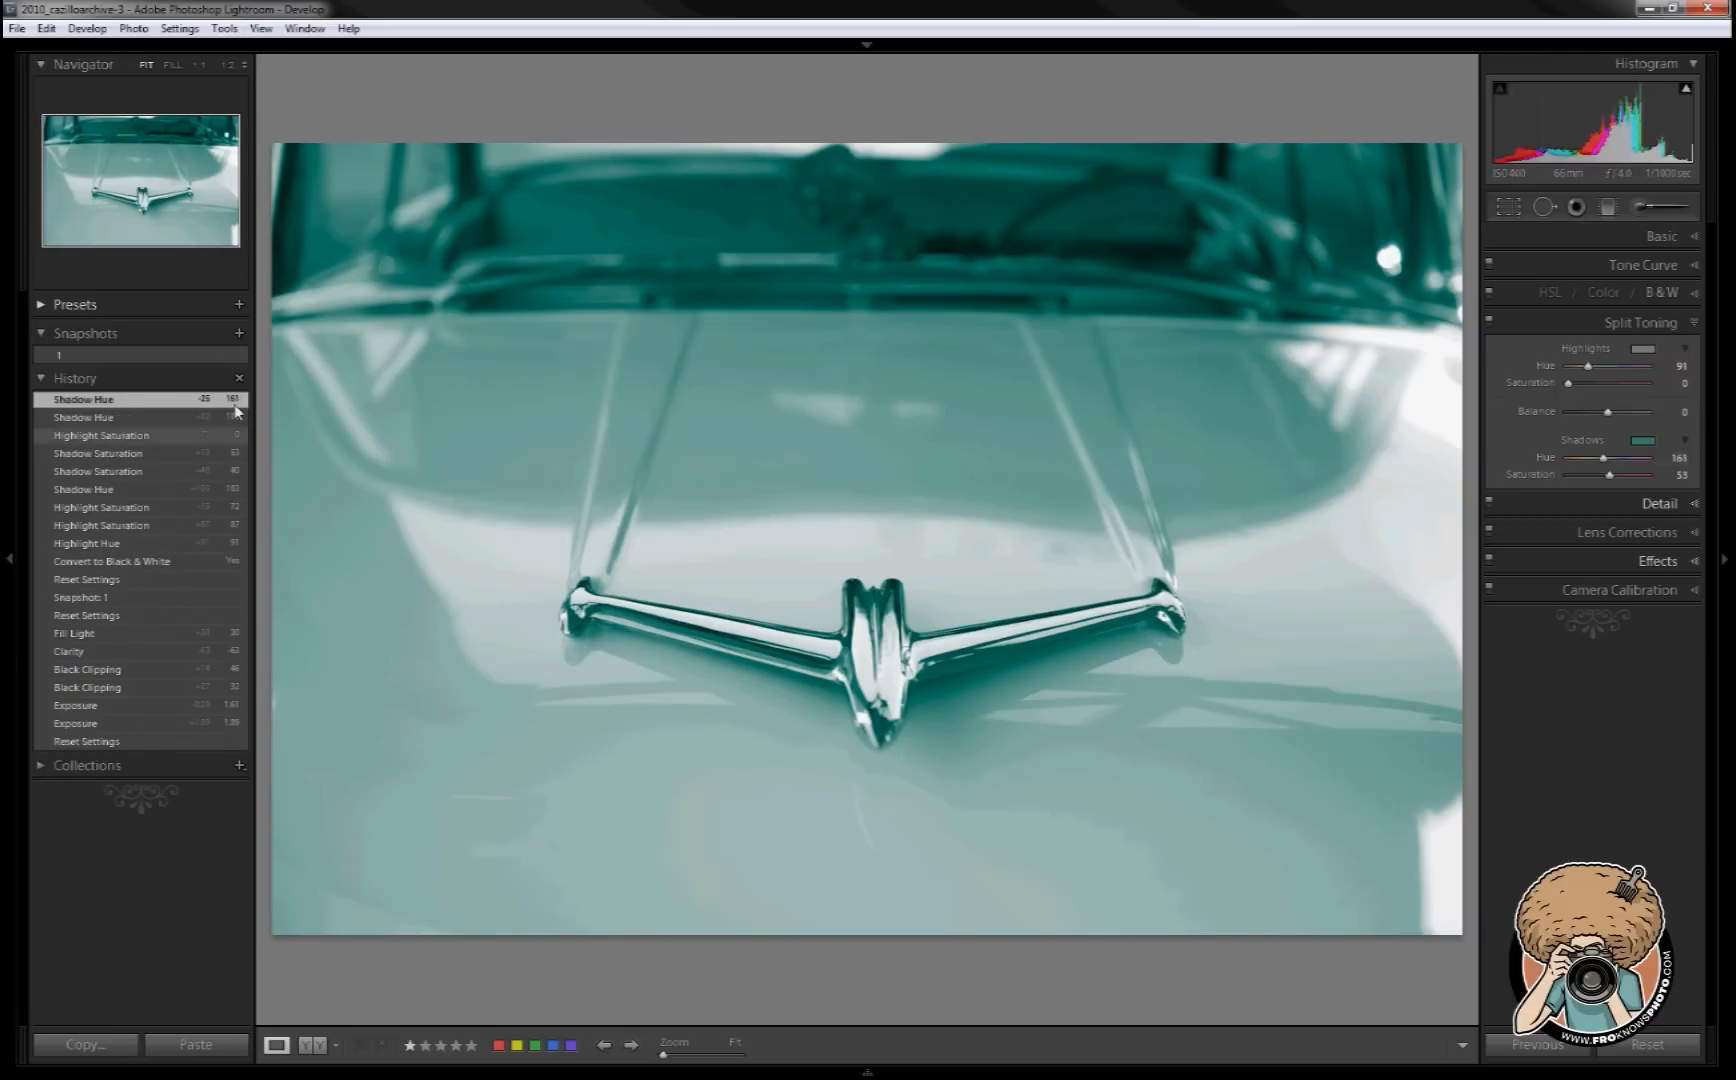
- Create a second snapshot named 'green blue' for the teal black-and-white look
click(238, 332)
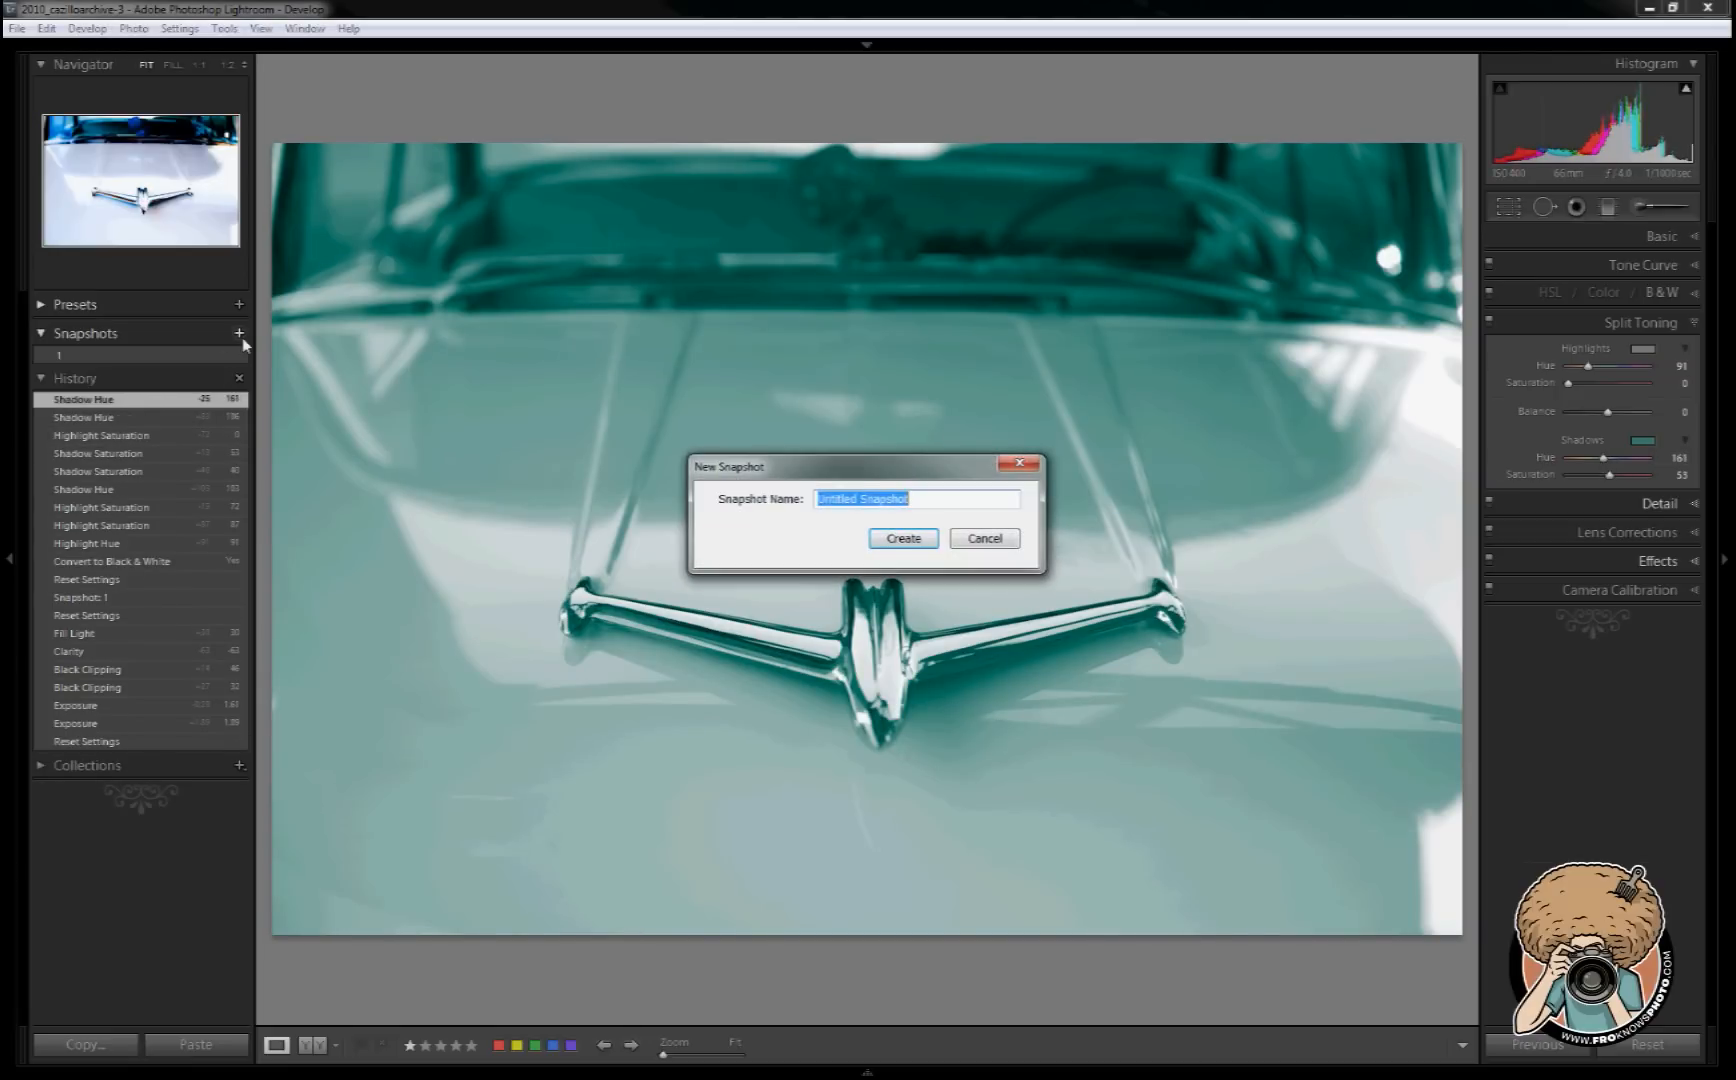
click(902, 538)
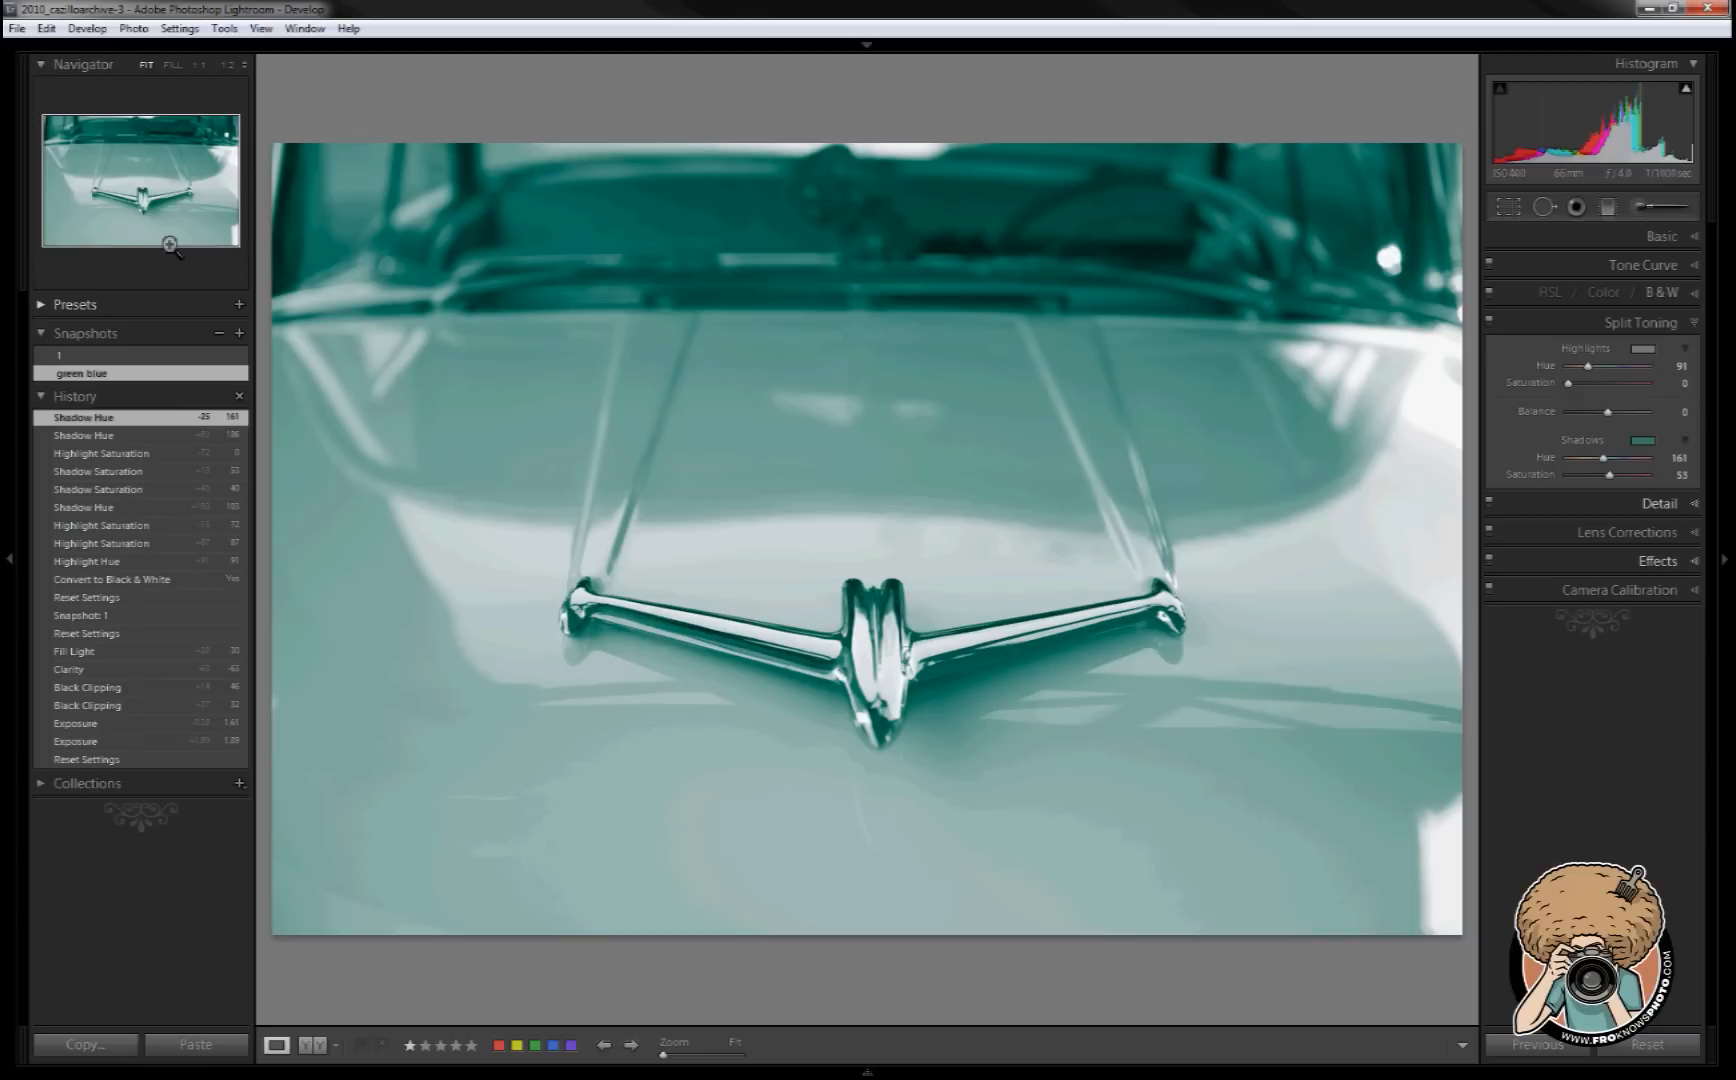
mouse_move(302, 202)
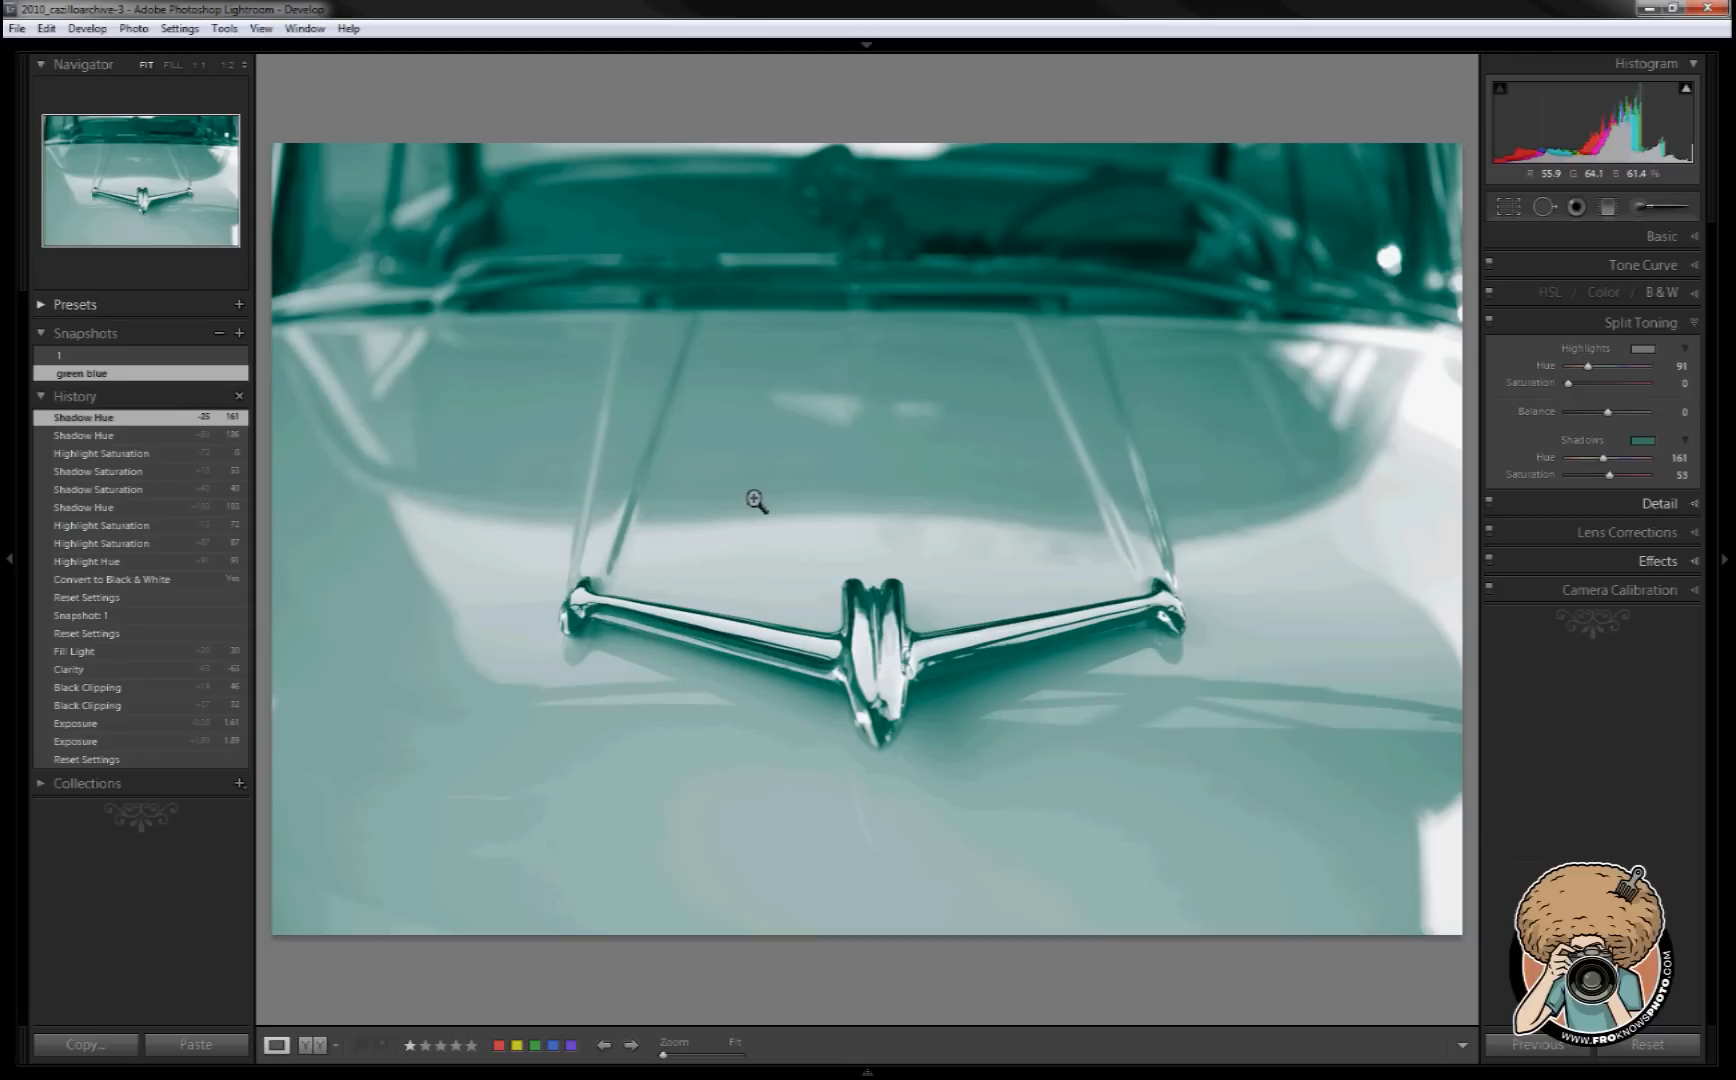
mouse_move(756, 498)
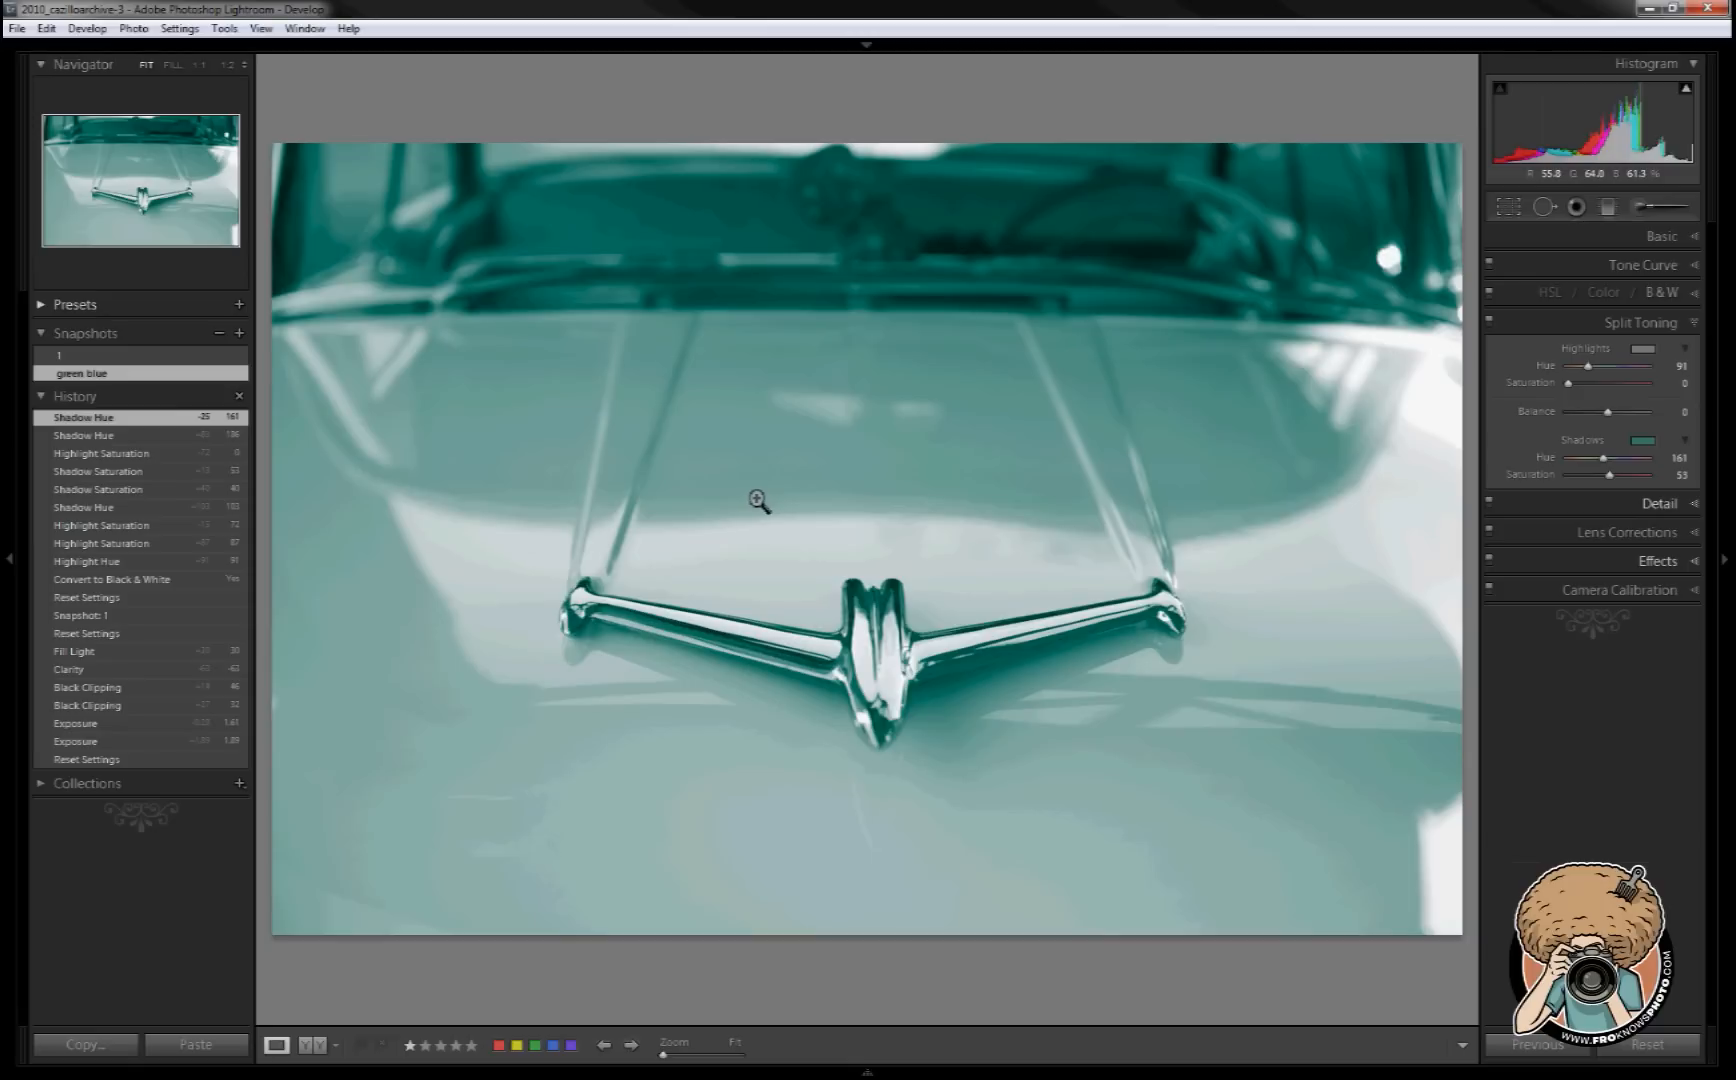